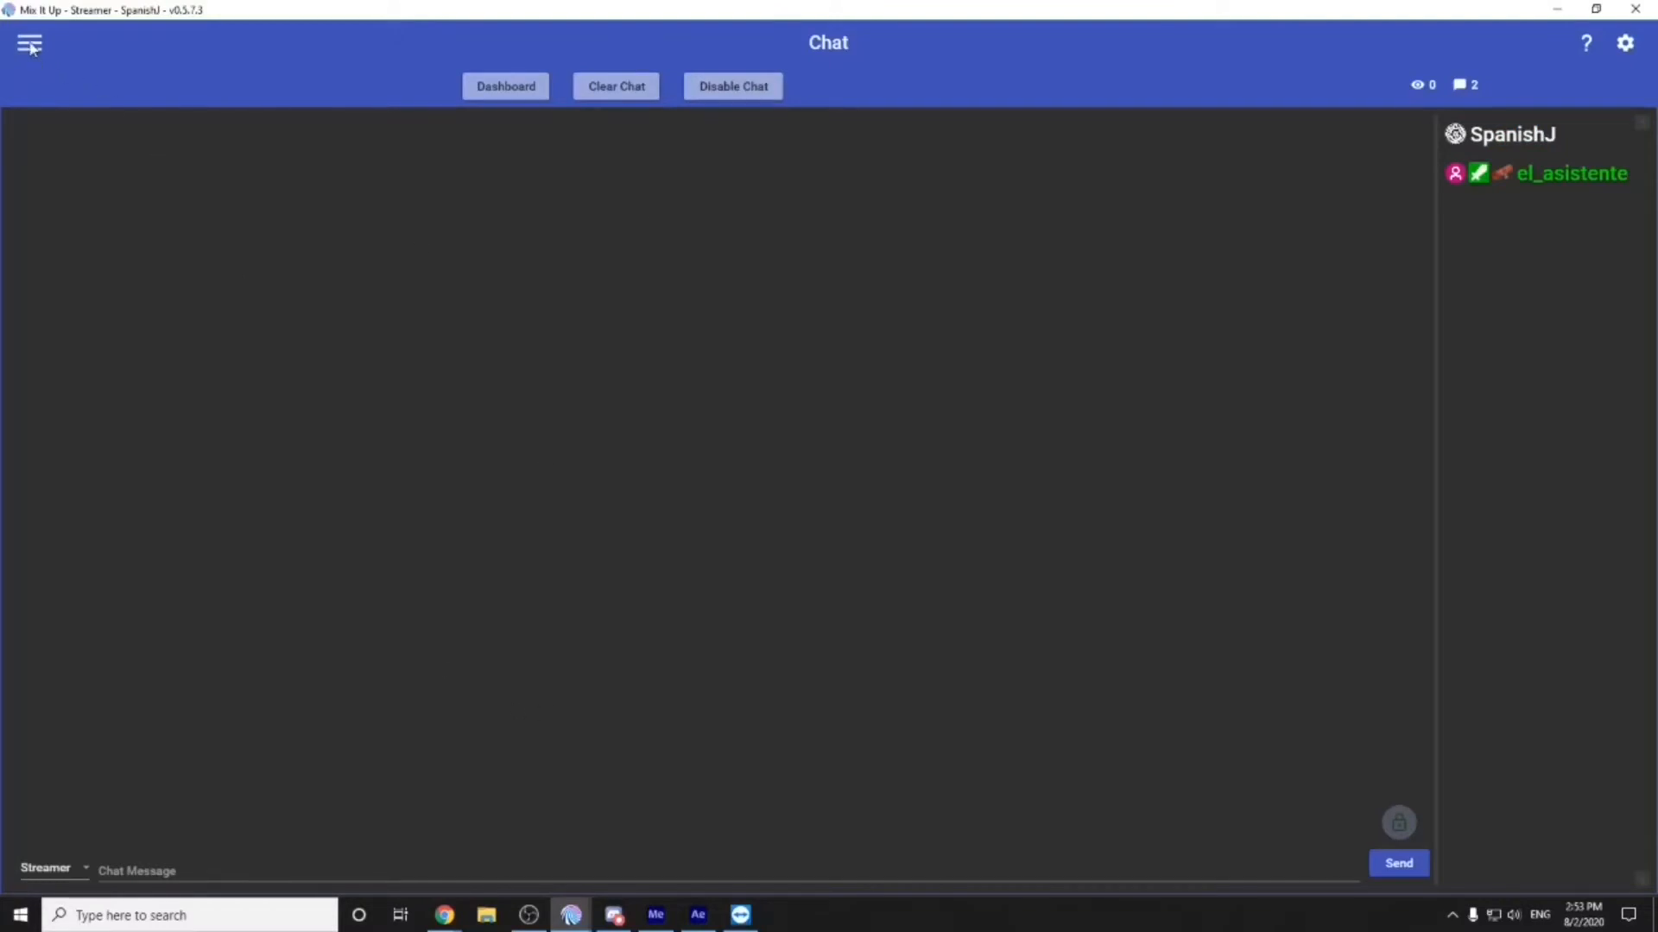
# Navigate from Chat to the Commands page via the hamburger menu
pyautogui.click(29, 44)
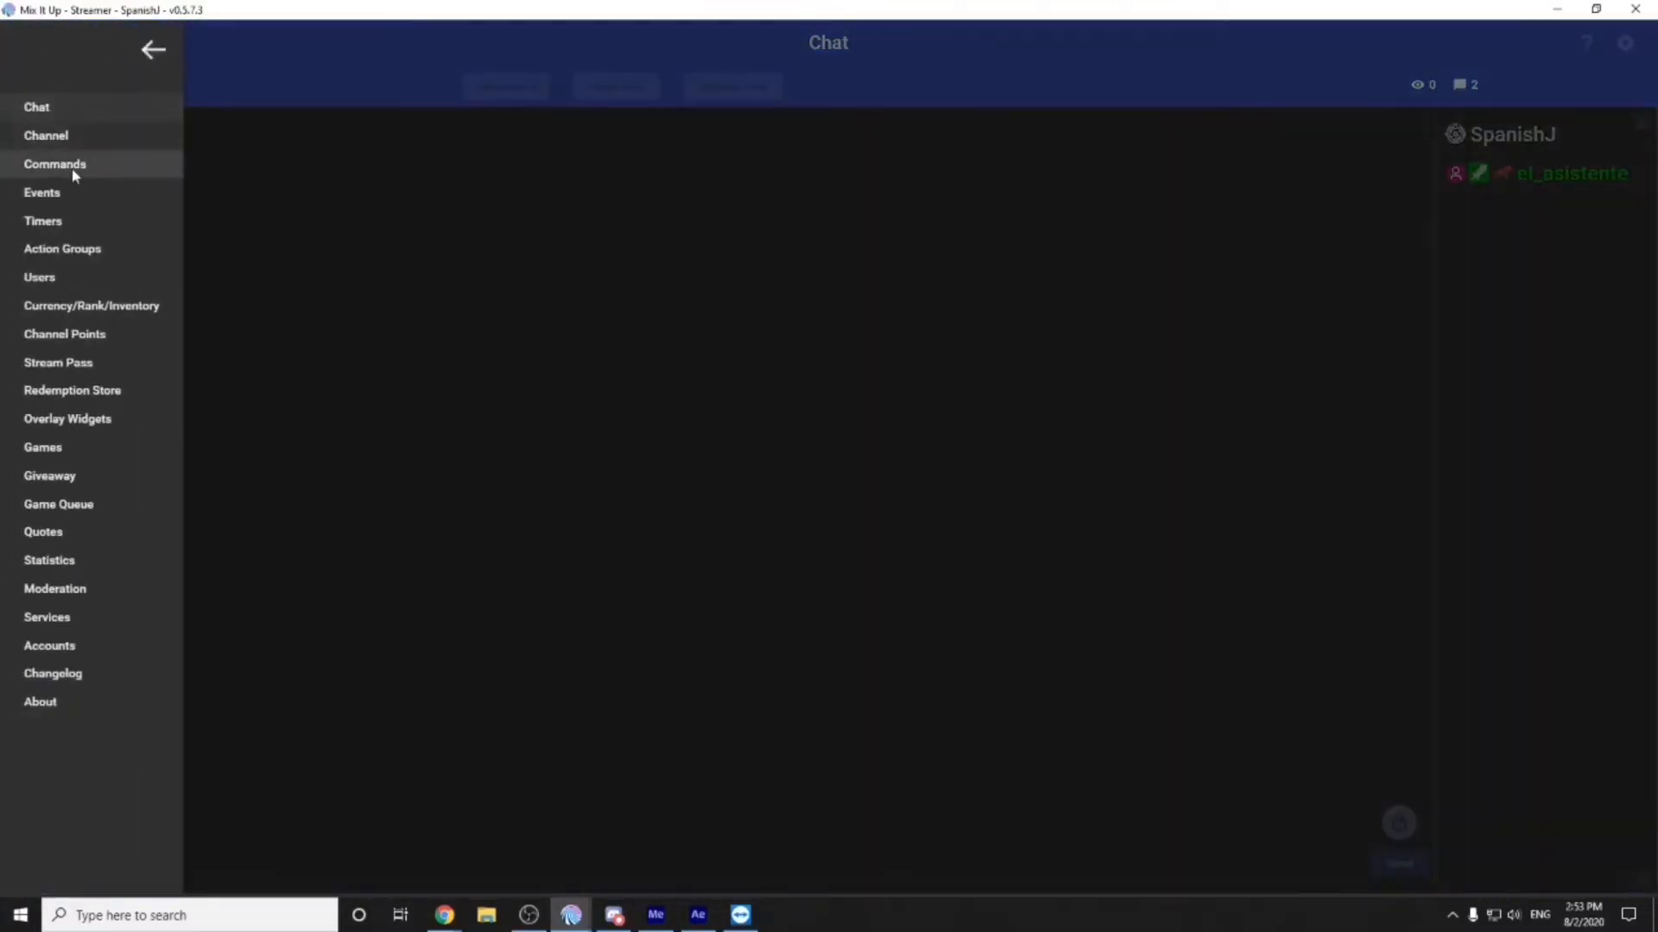
pyautogui.click(53, 164)
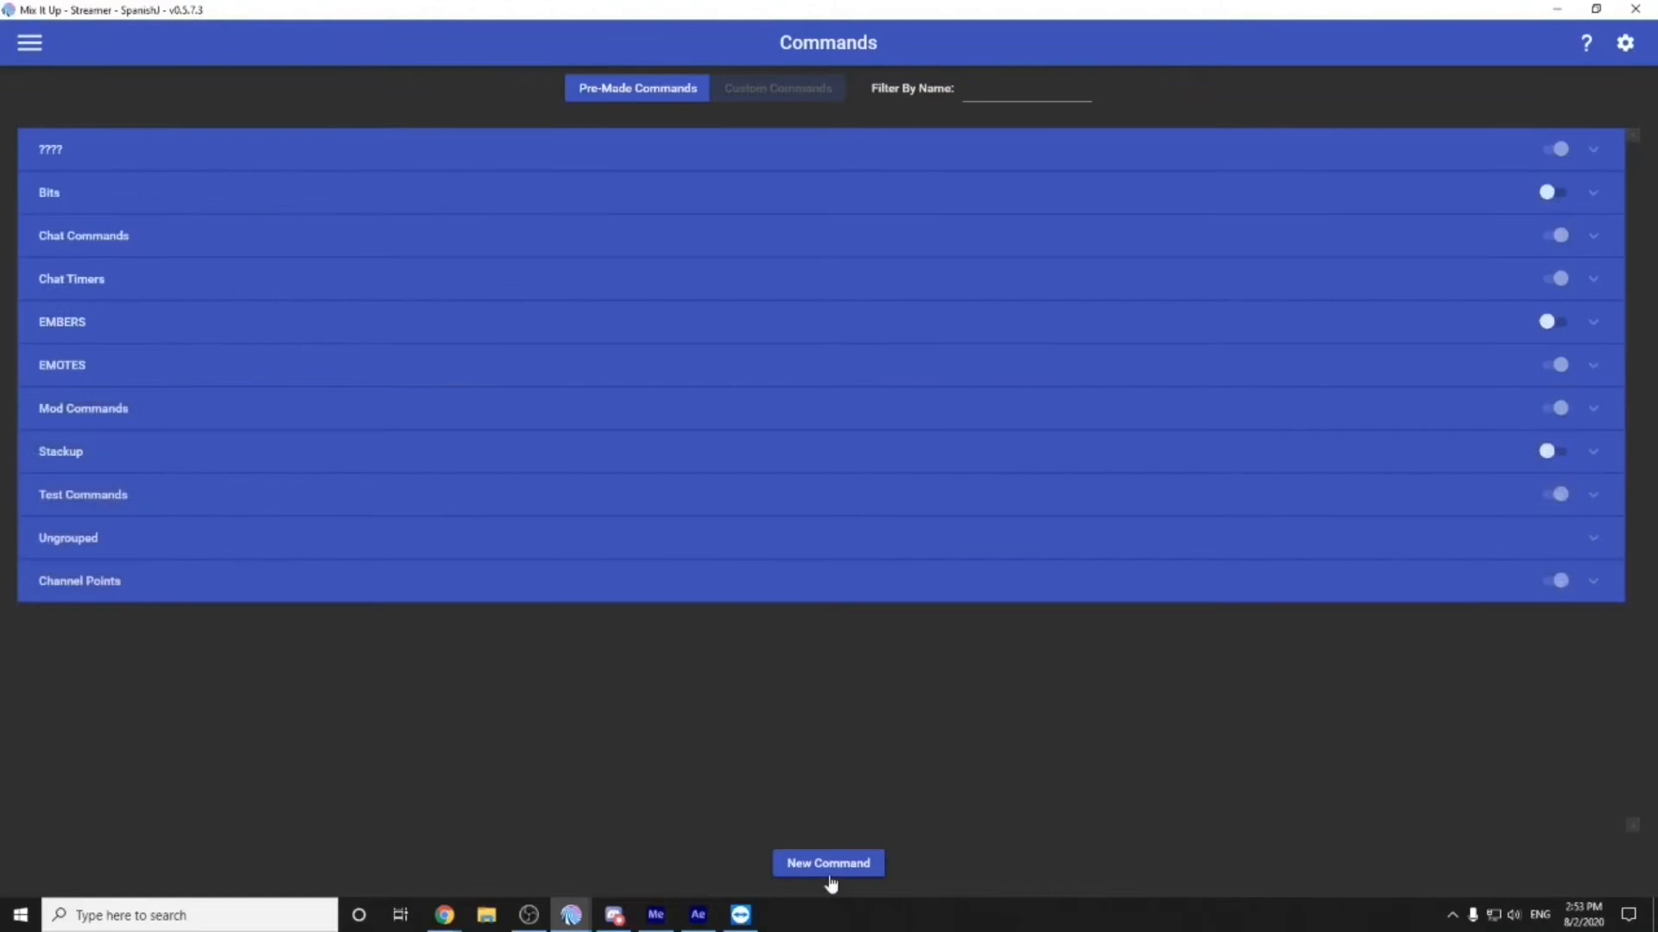
# Start a new Advanced Command and name it 'Test Gif/Image'
pyautogui.click(828, 863)
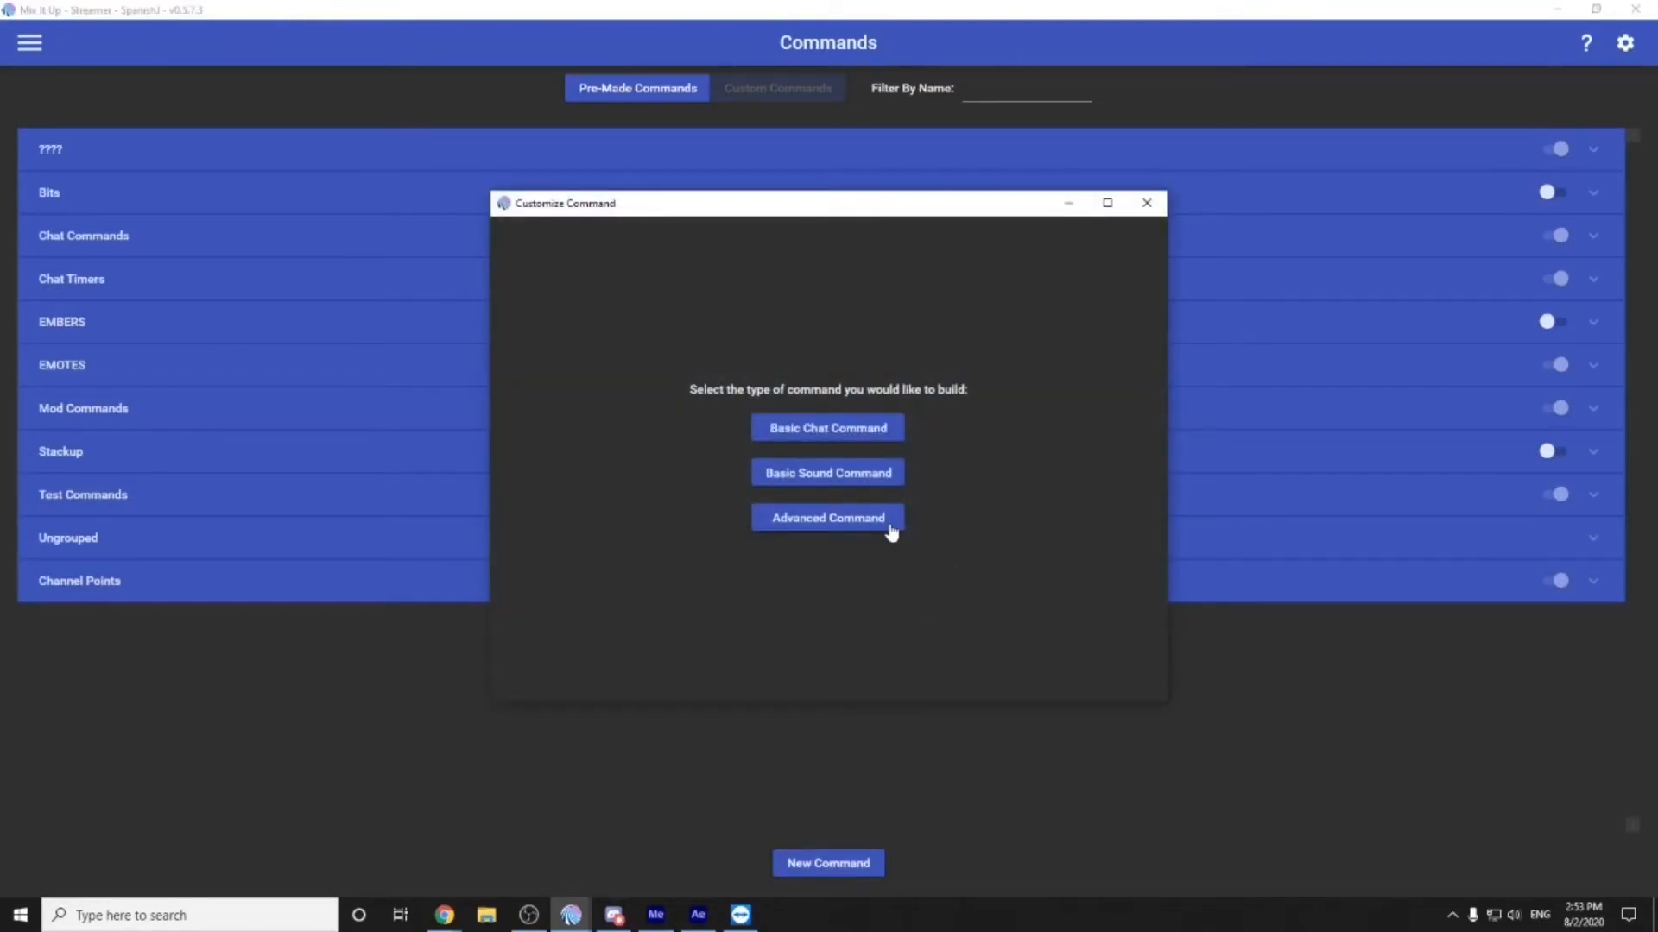
pyautogui.click(828, 516)
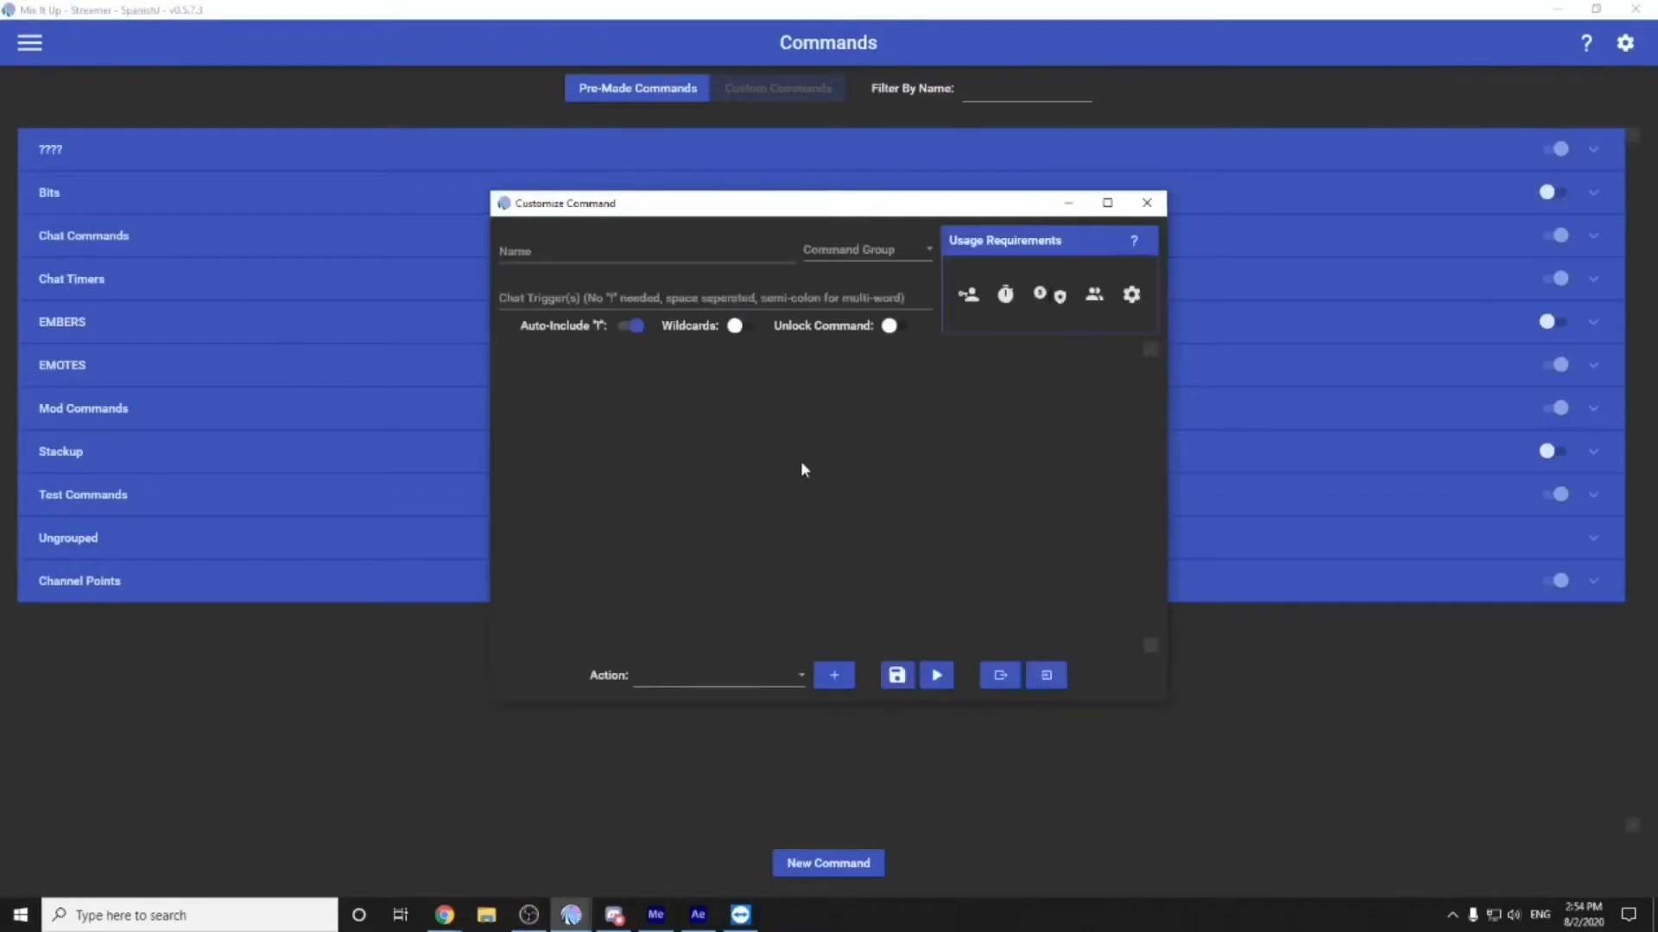
pyautogui.click(644, 253)
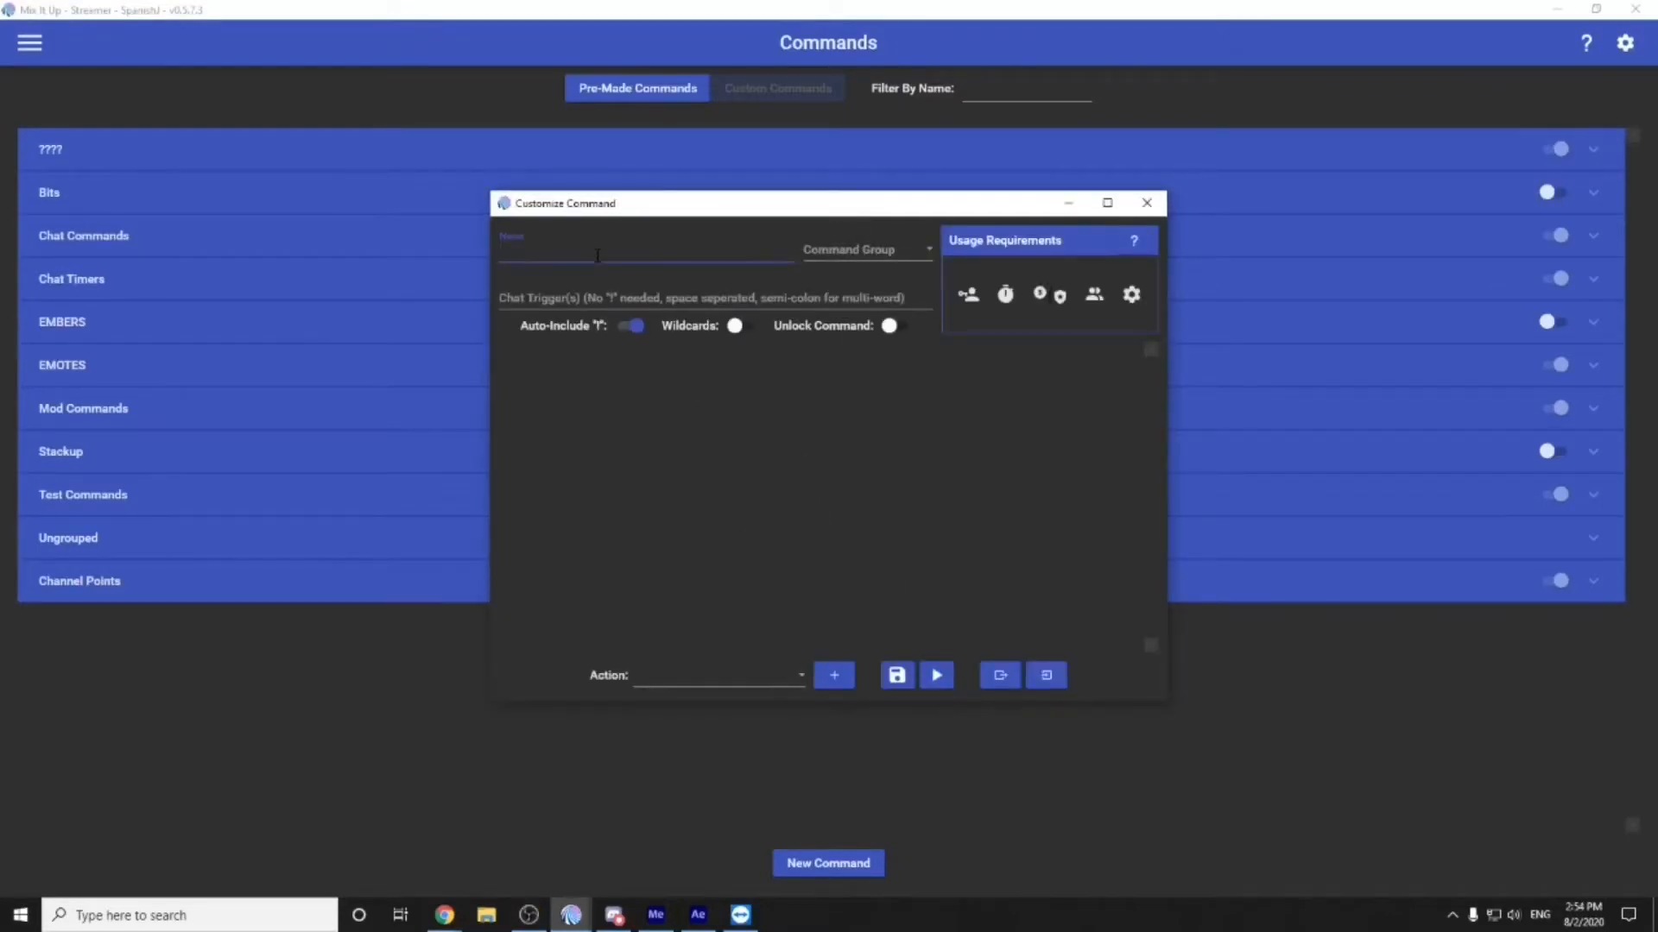
pyautogui.write('Test')
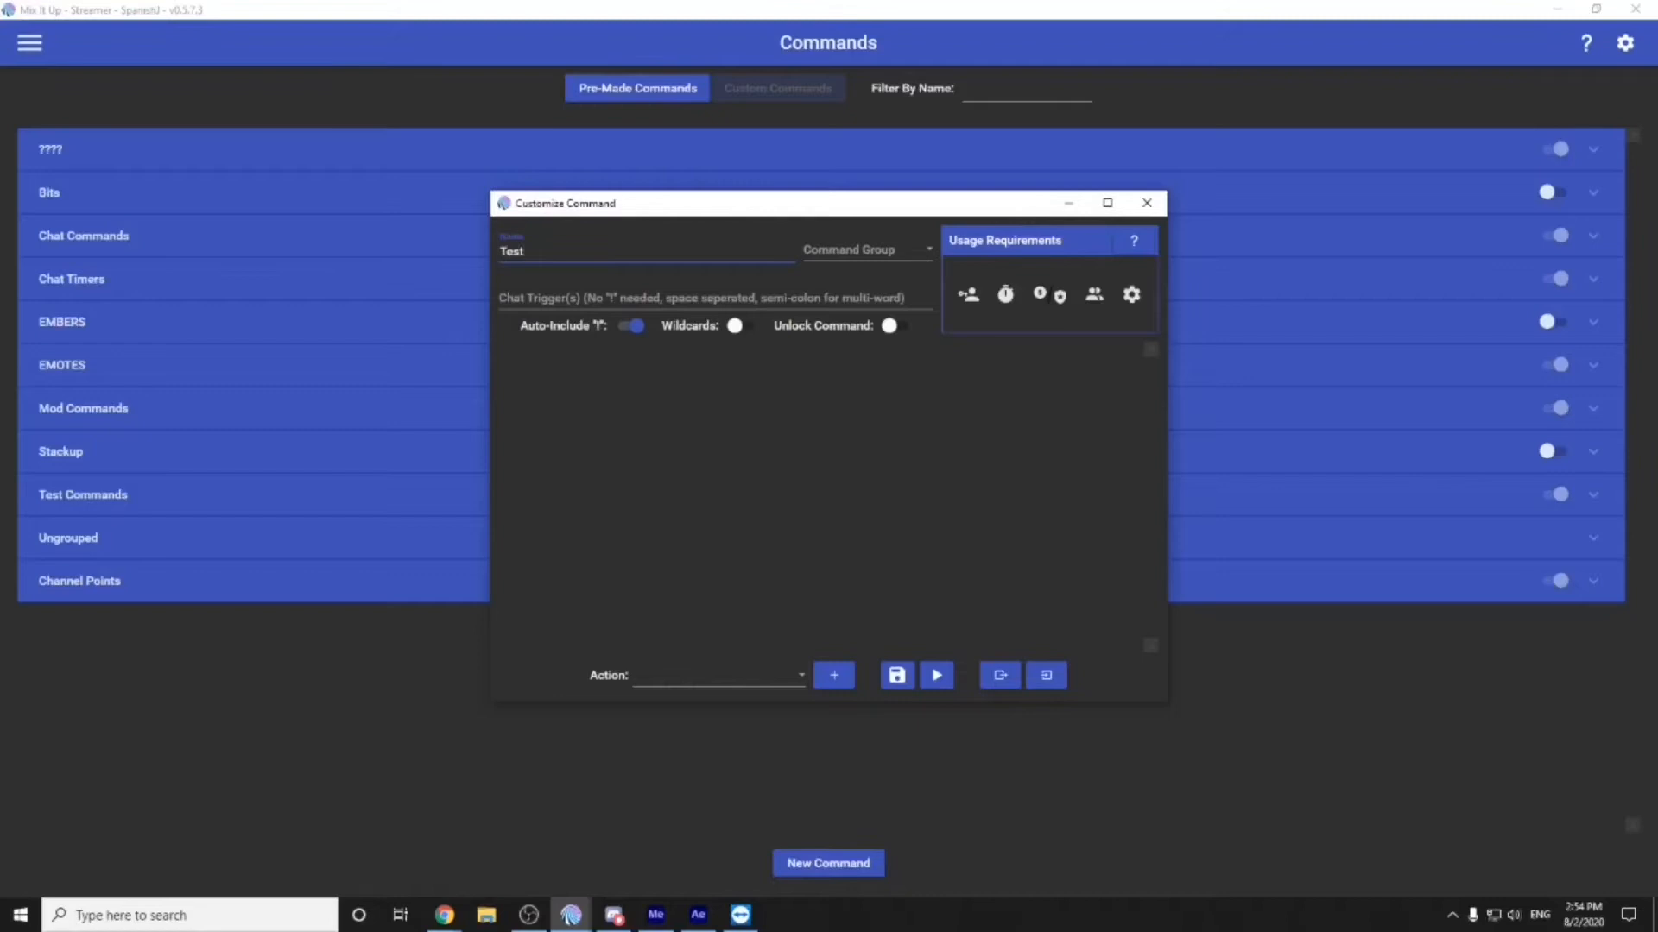
pyautogui.write('Gif/Image')
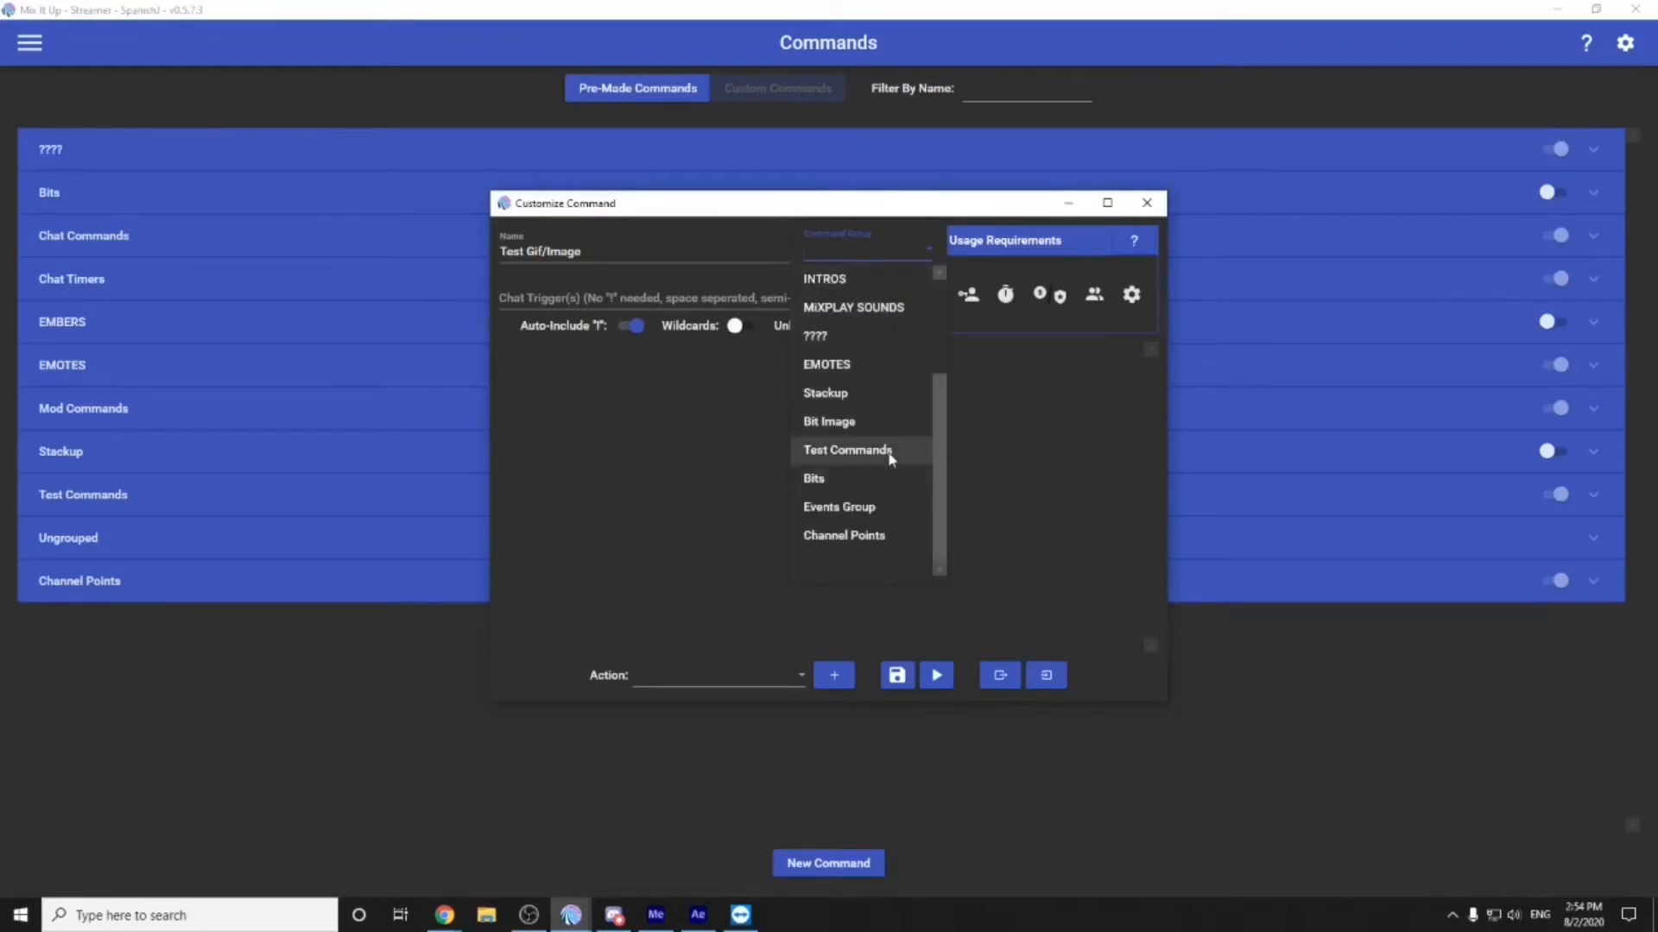
# Assign the command to the Test Commands group with chat trigger '!test'
pyautogui.click(846, 449)
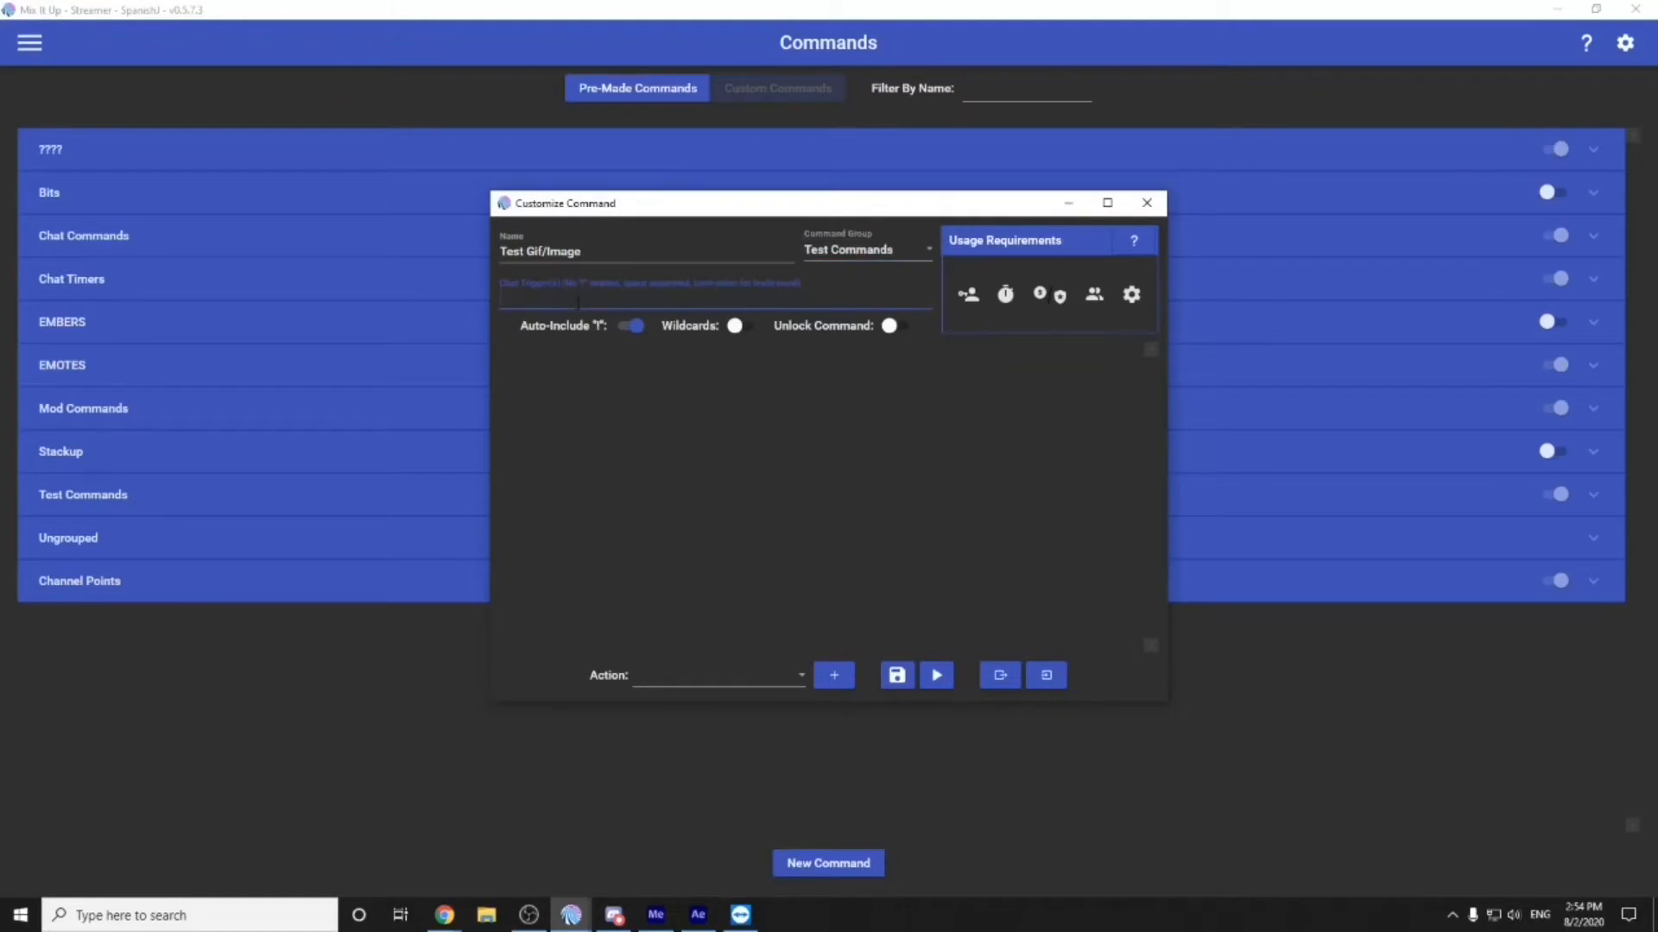
pyautogui.write('!')
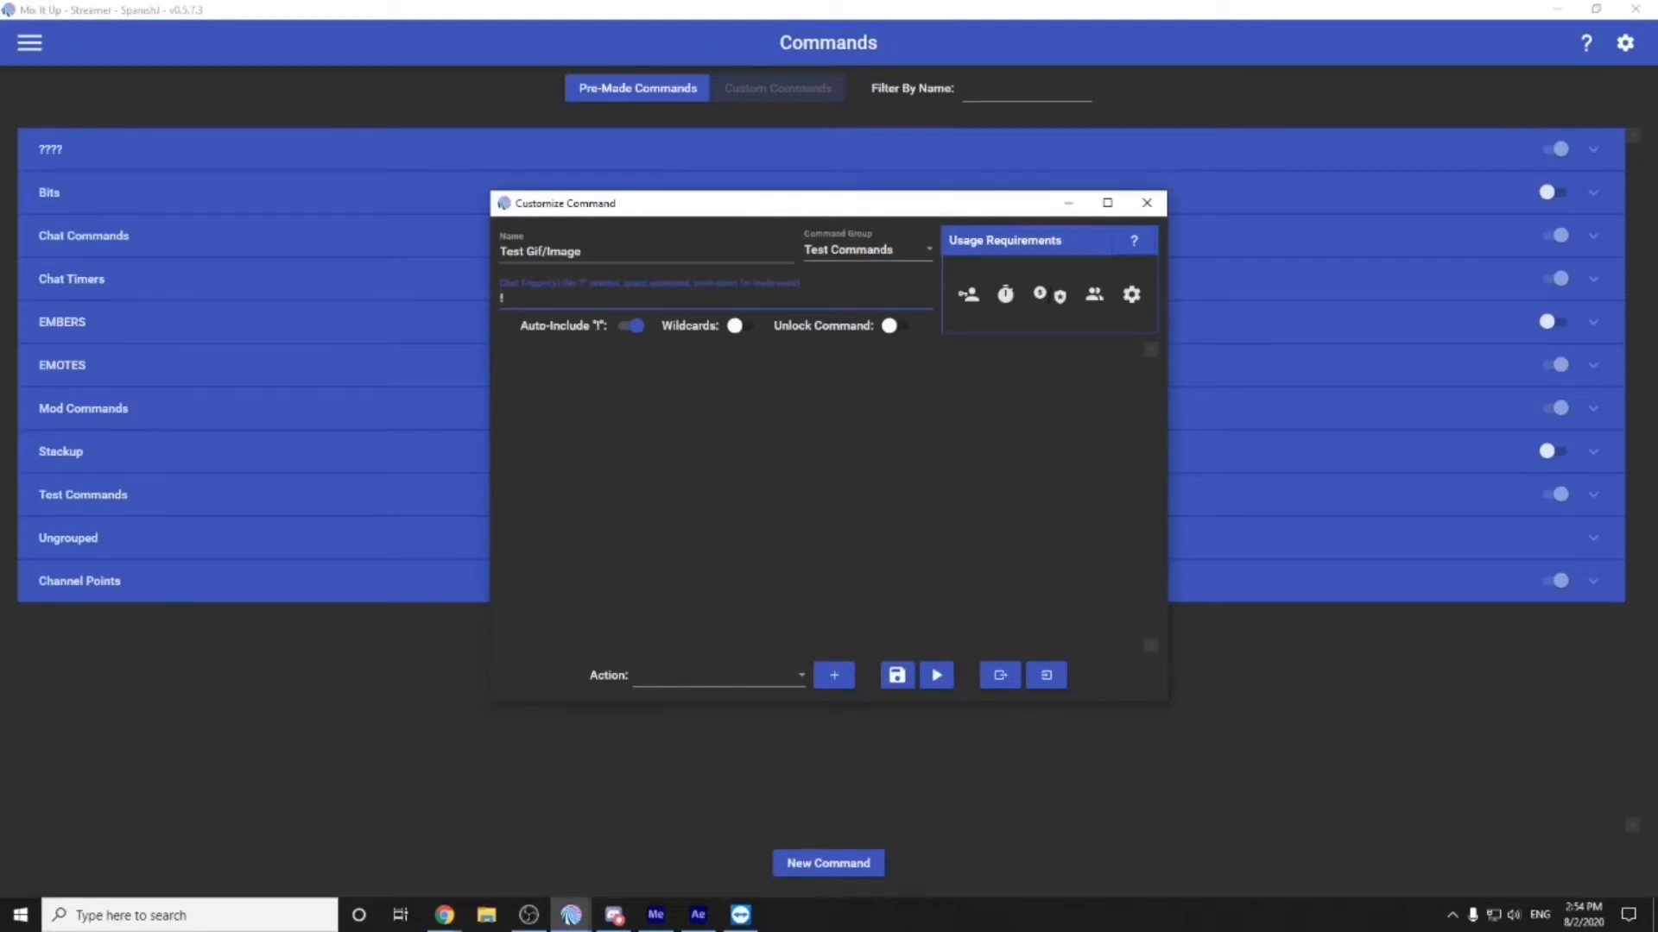
pyautogui.write('test')
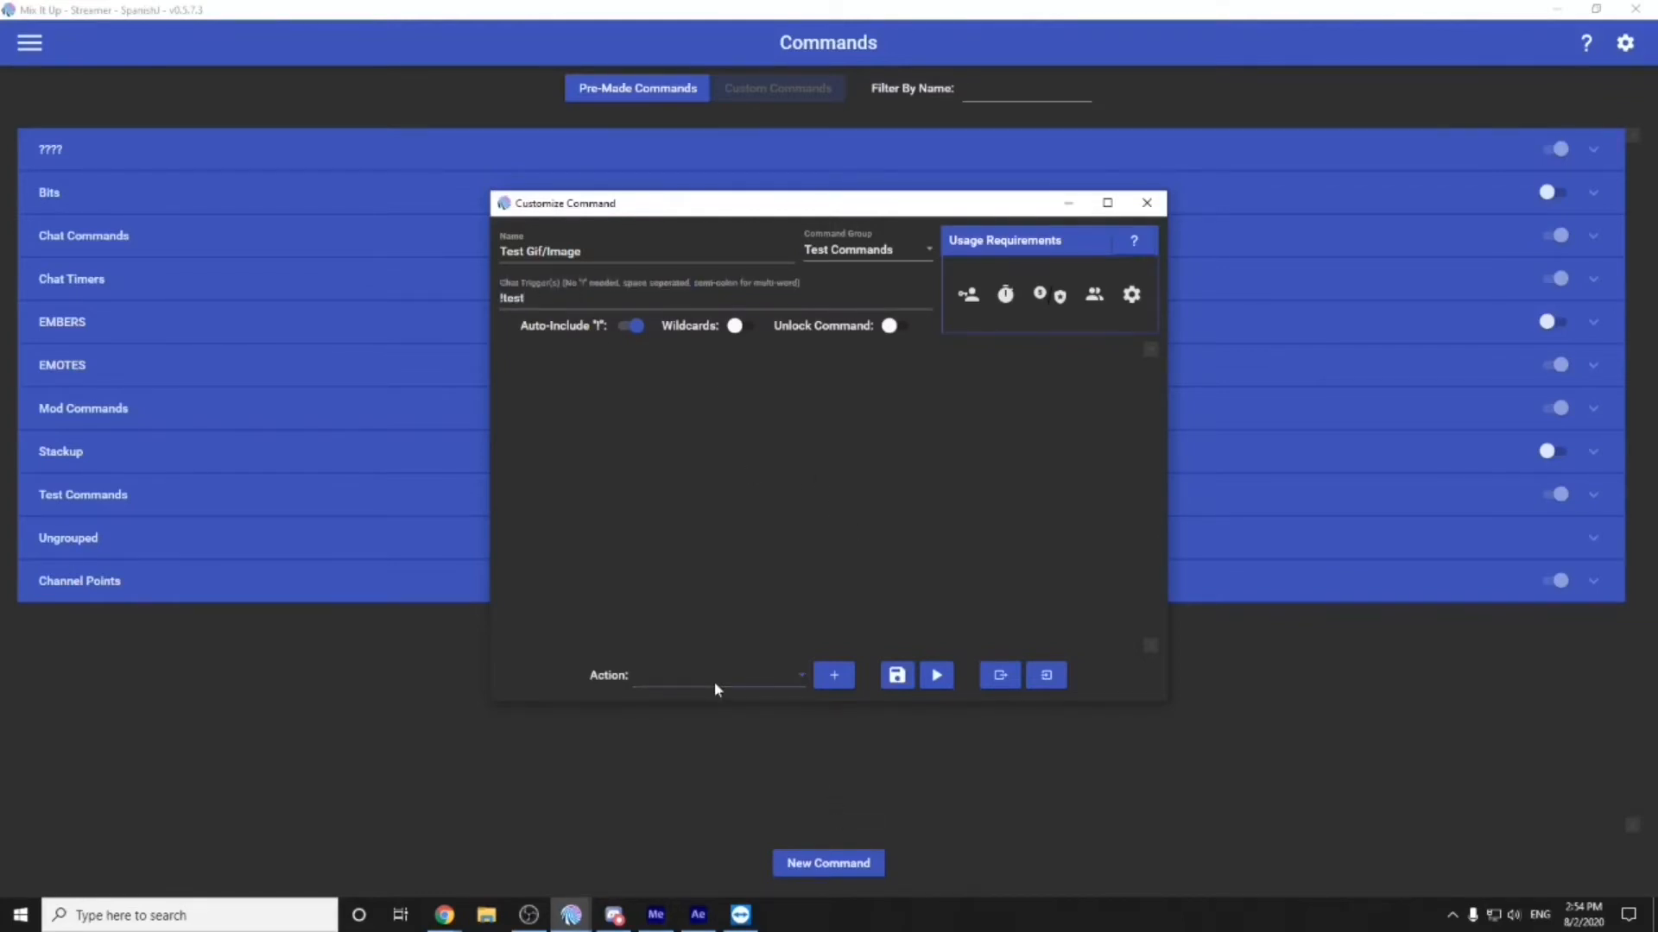
# Add an Overlay (Images & Videos) action of type Image and browse for its file
pyautogui.click(717, 675)
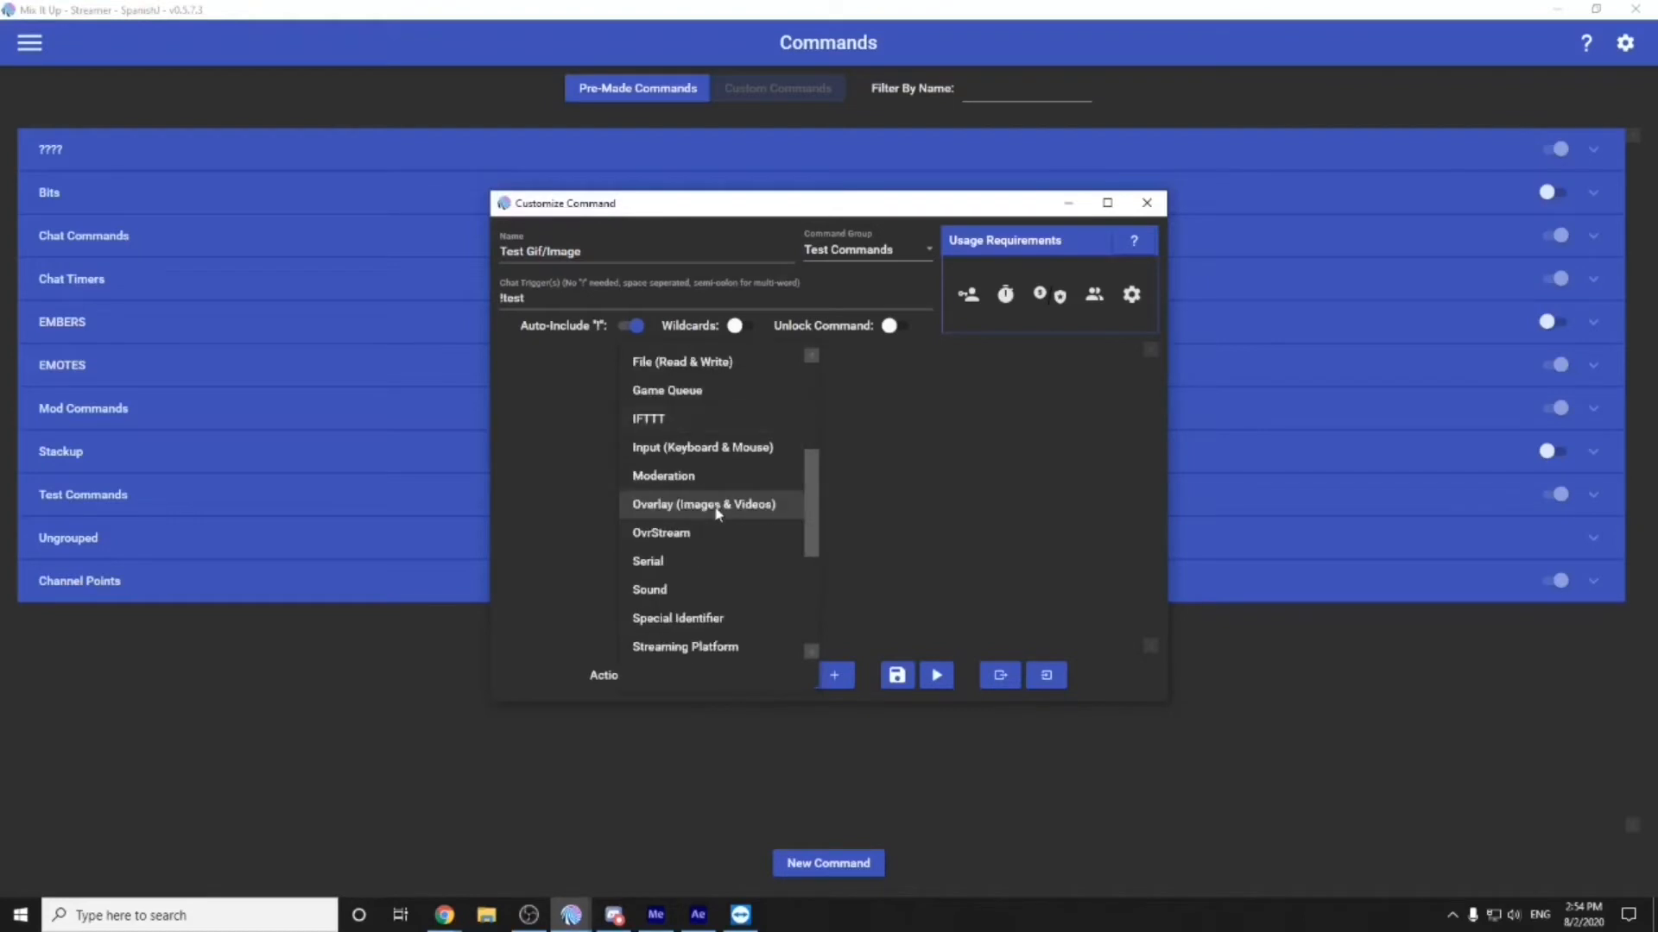
pyautogui.click(703, 504)
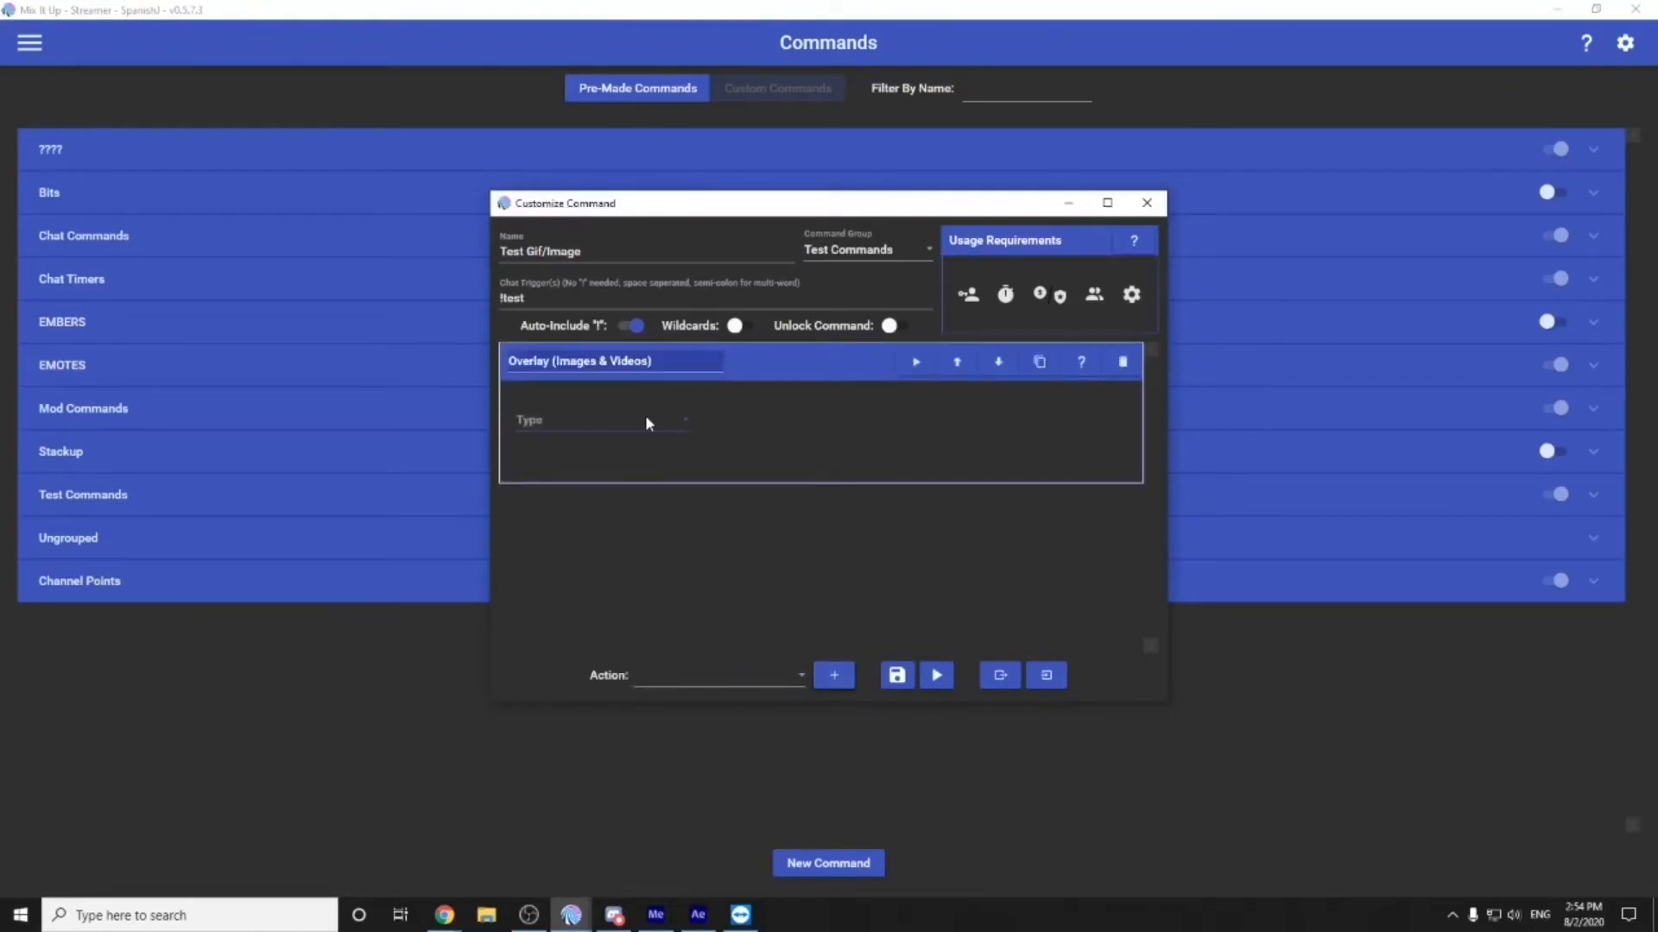
pyautogui.click(597, 420)
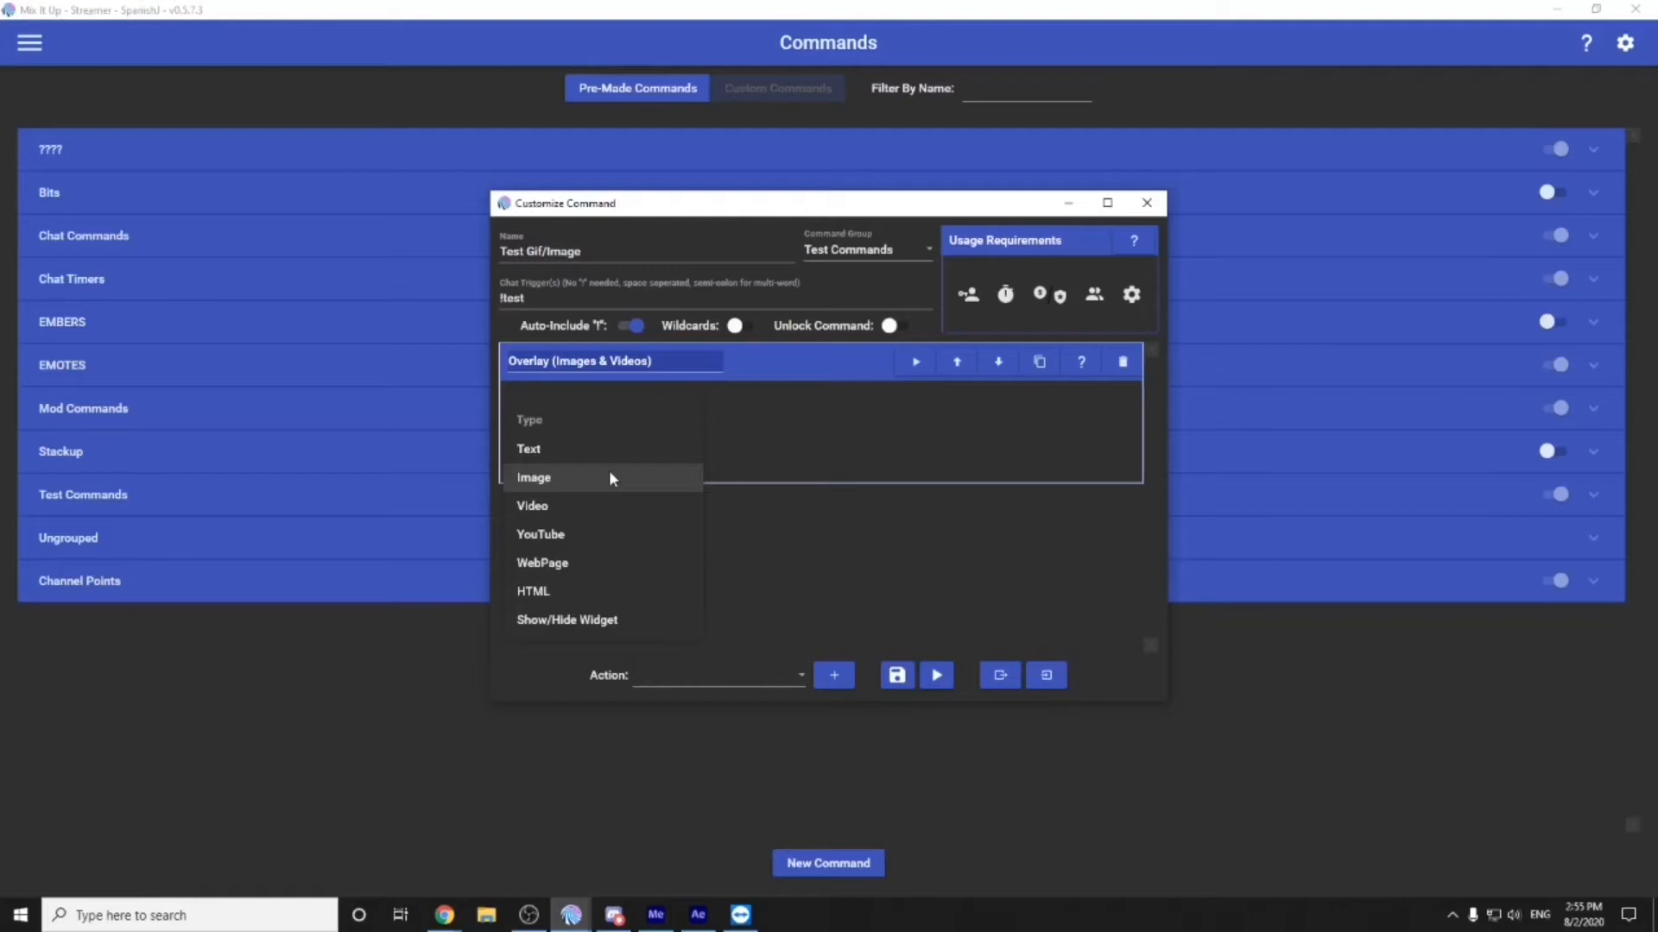
pyautogui.click(532, 506)
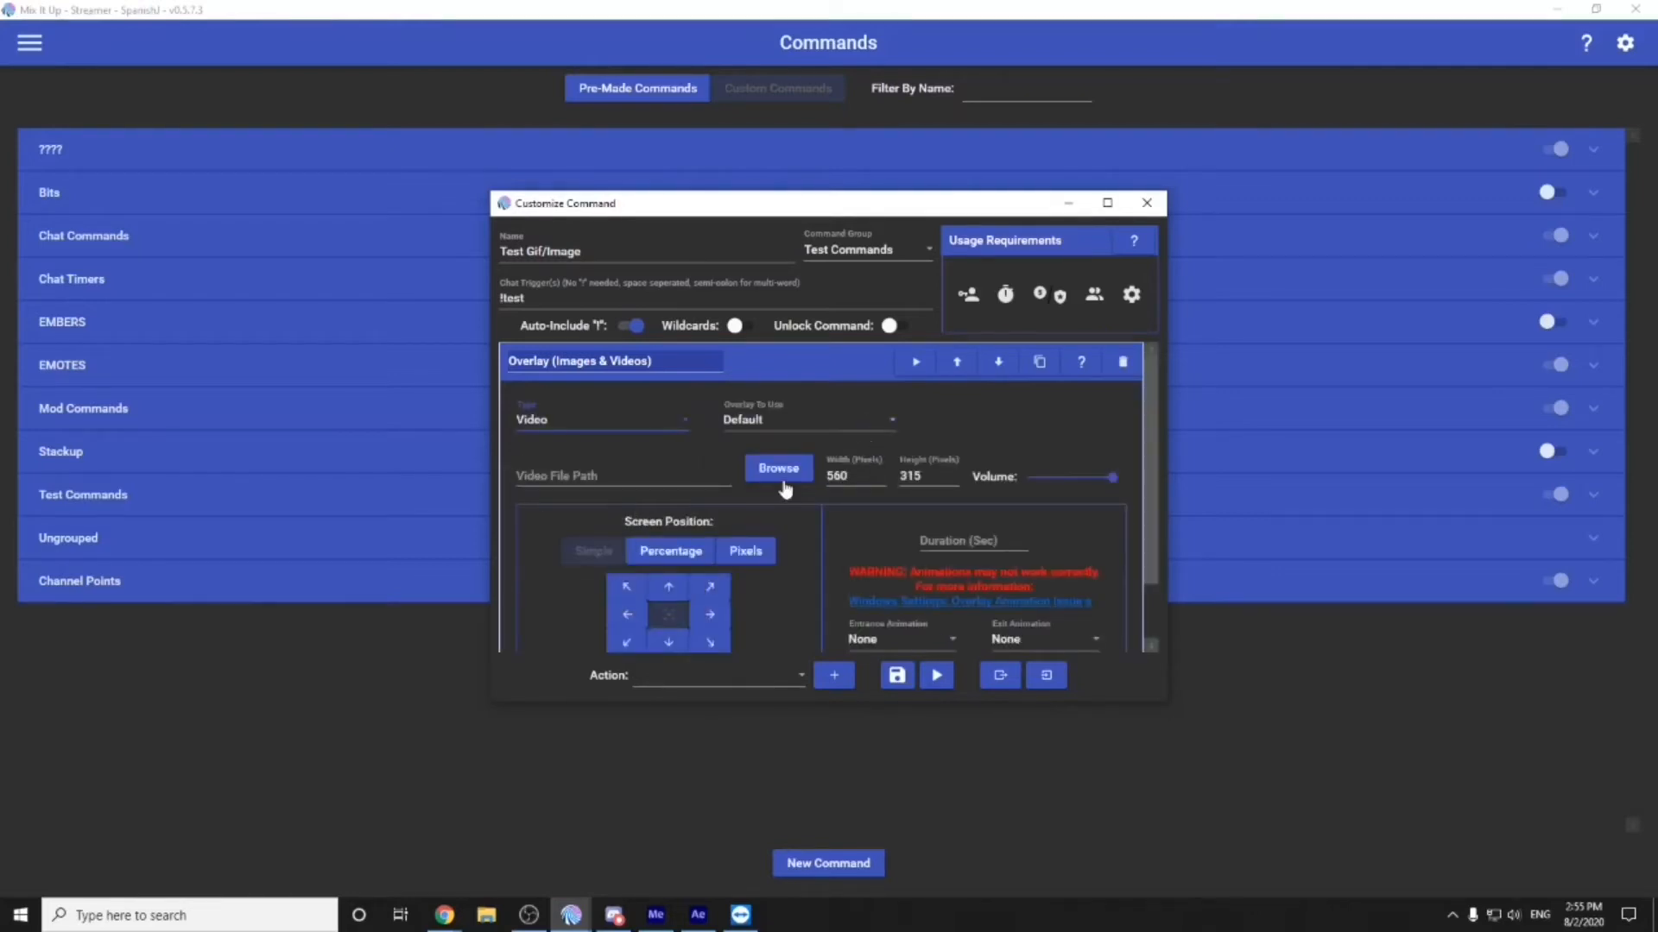
pyautogui.click(599, 420)
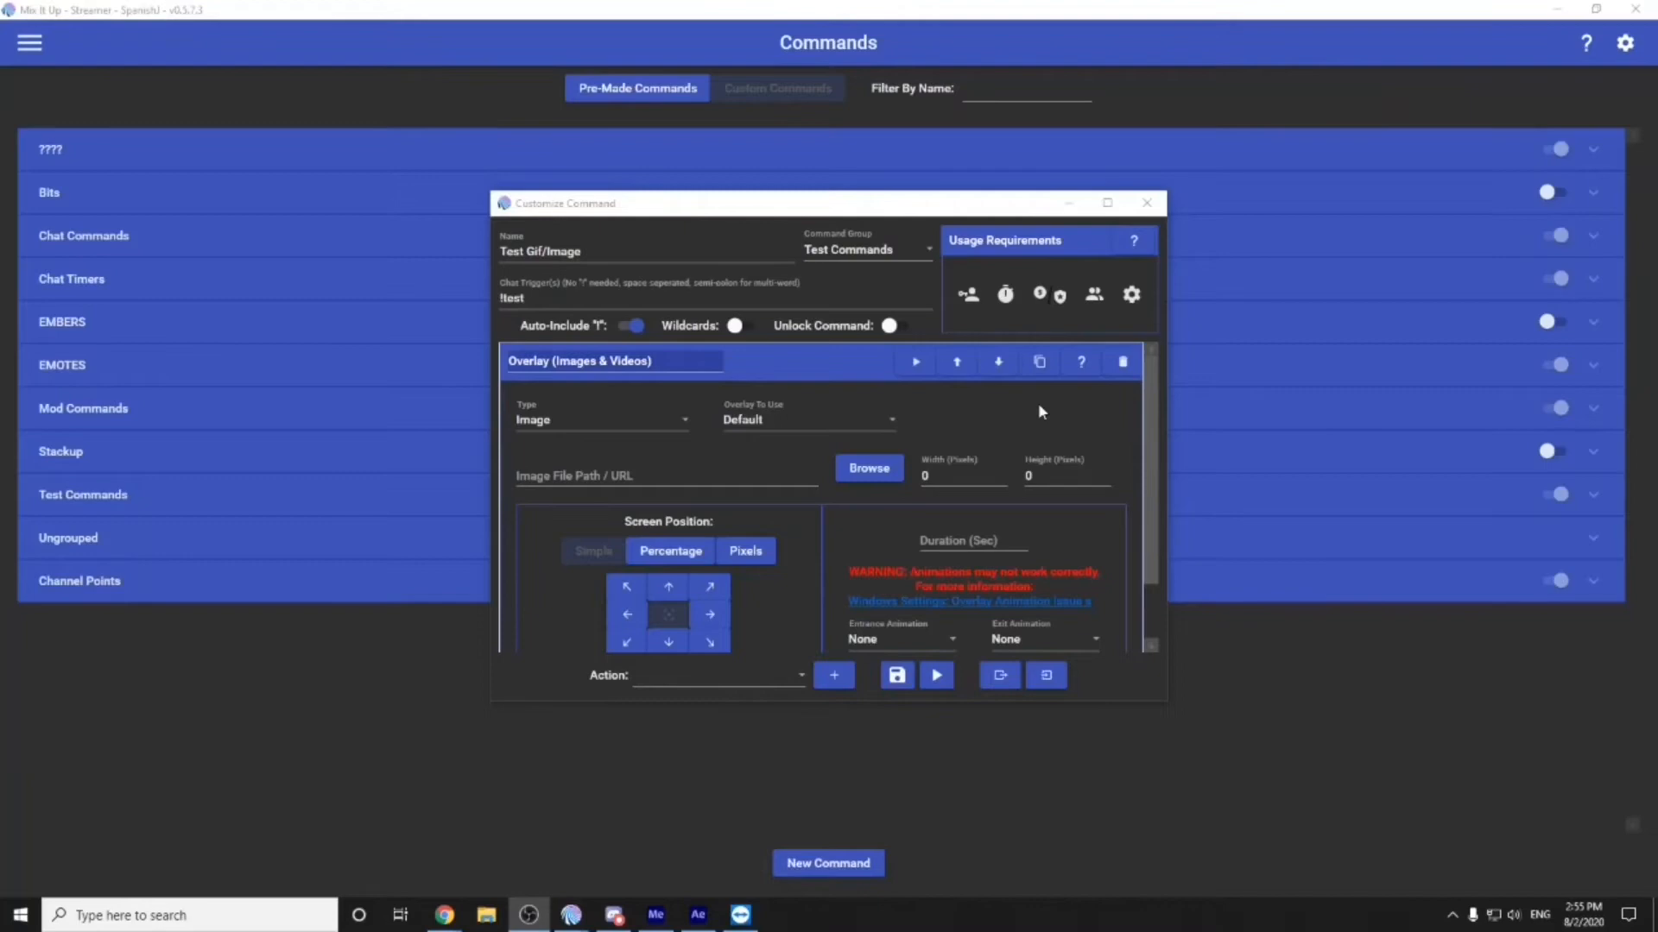
pyautogui.click(869, 468)
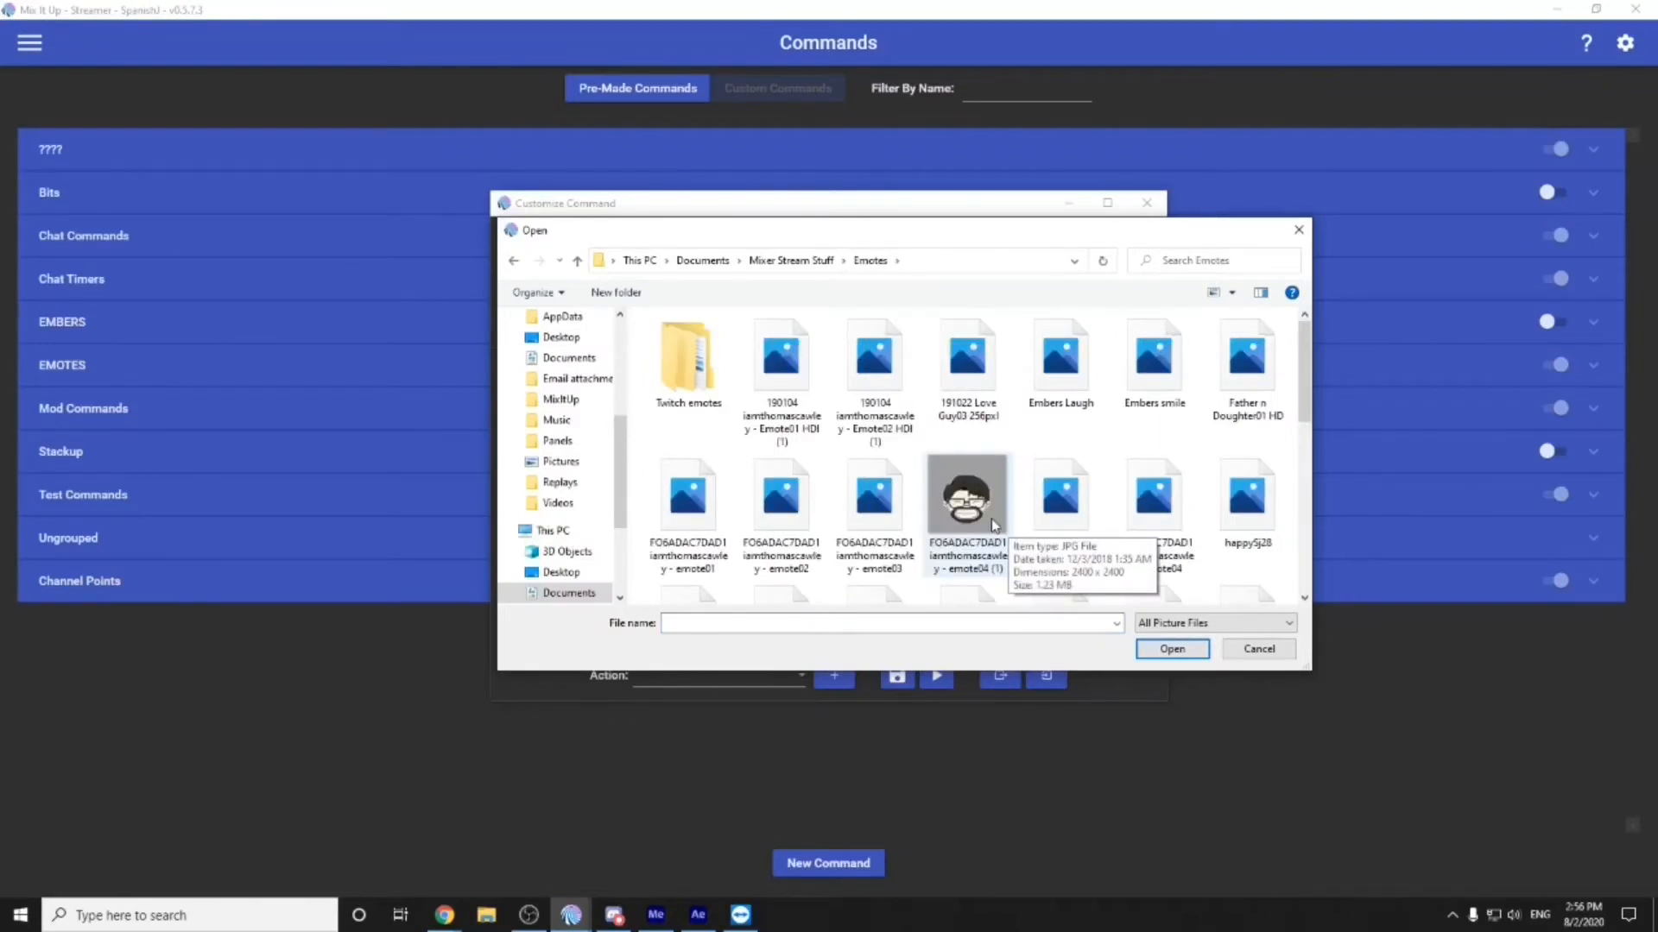
# Use the emote picture as the overlay image with a 5-second duration
pyautogui.click(1170, 650)
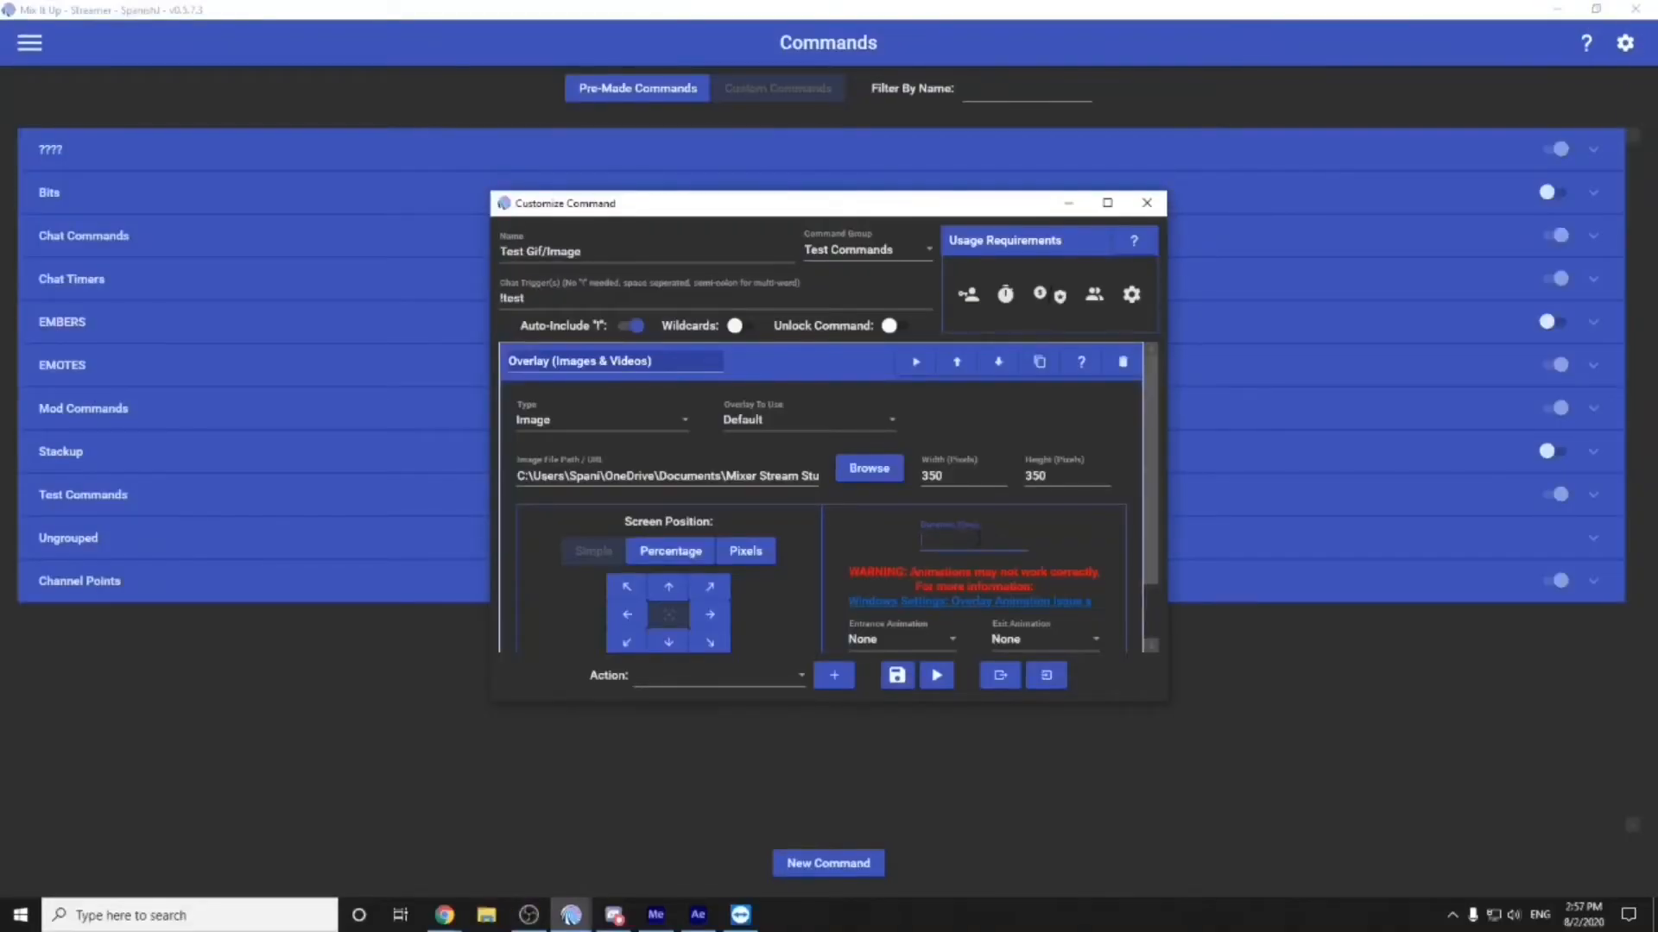
pyautogui.write('5')
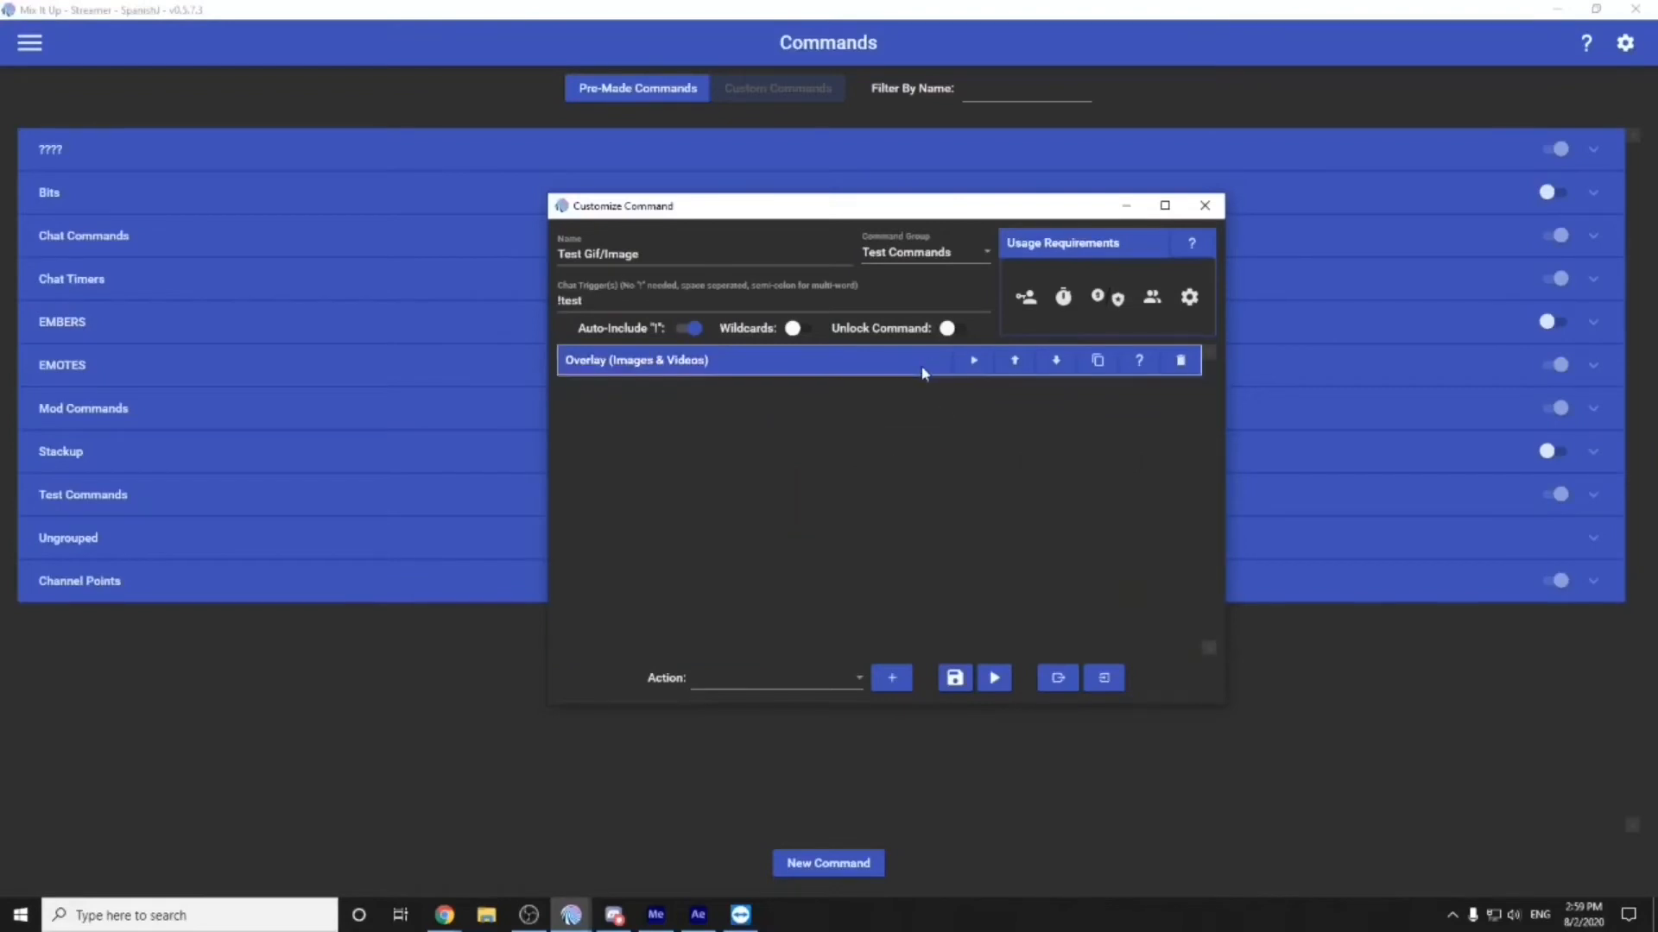
pyautogui.moveTo(777, 696)
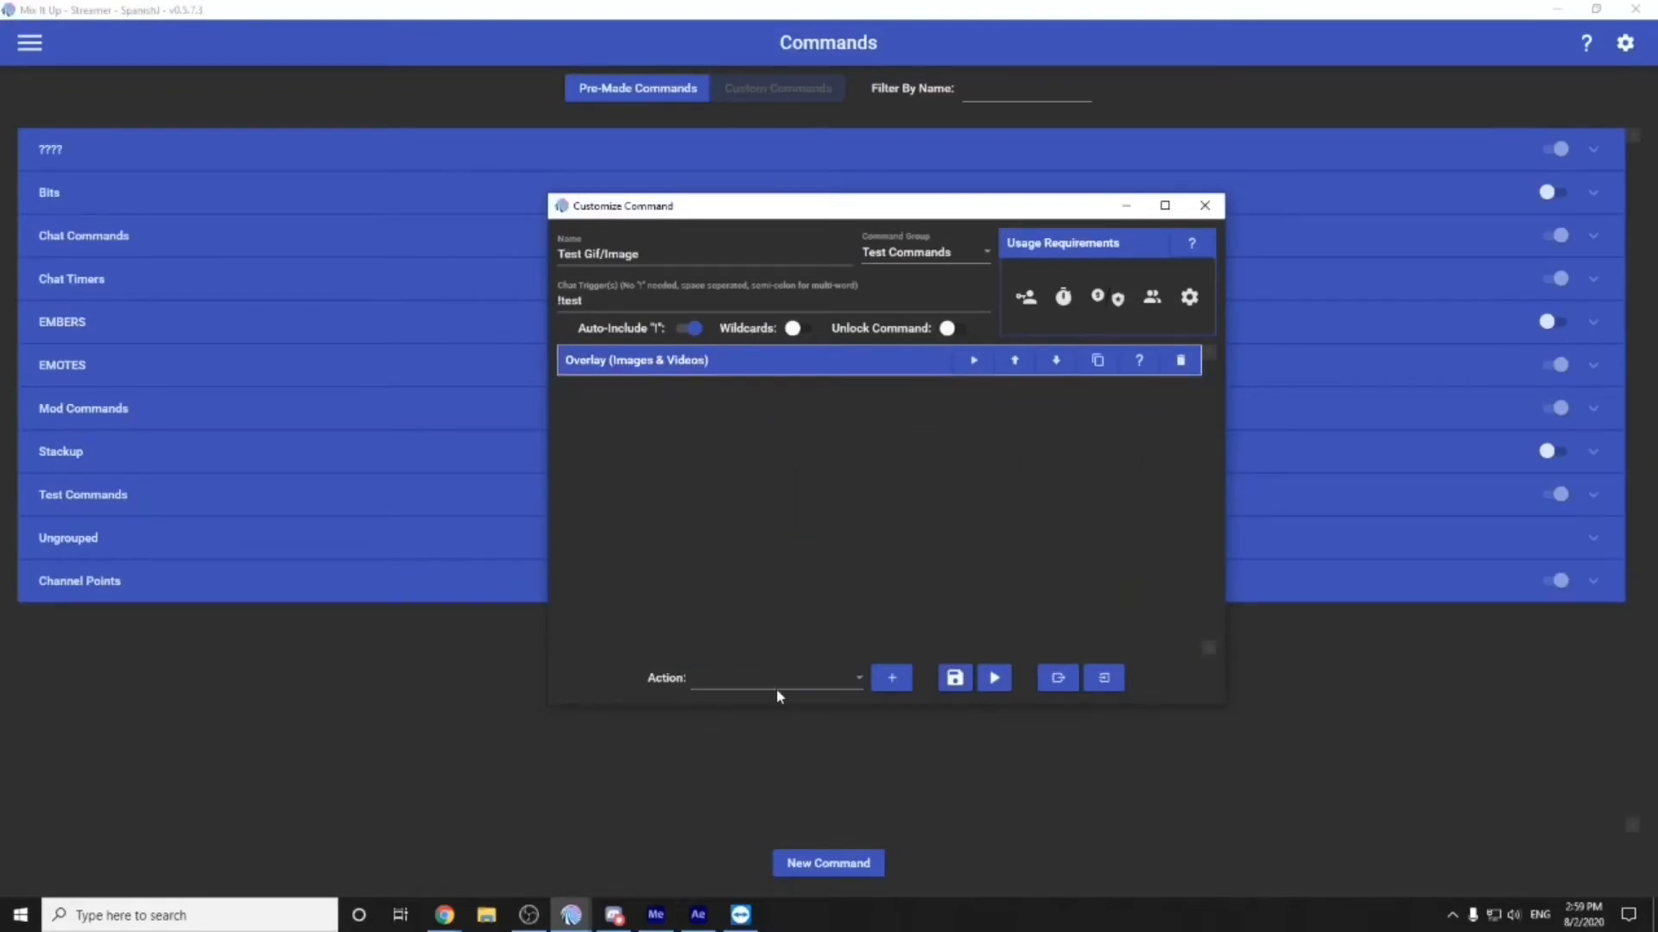
# Leave the Customize Command window and return to the Chat screen
pyautogui.click(776, 677)
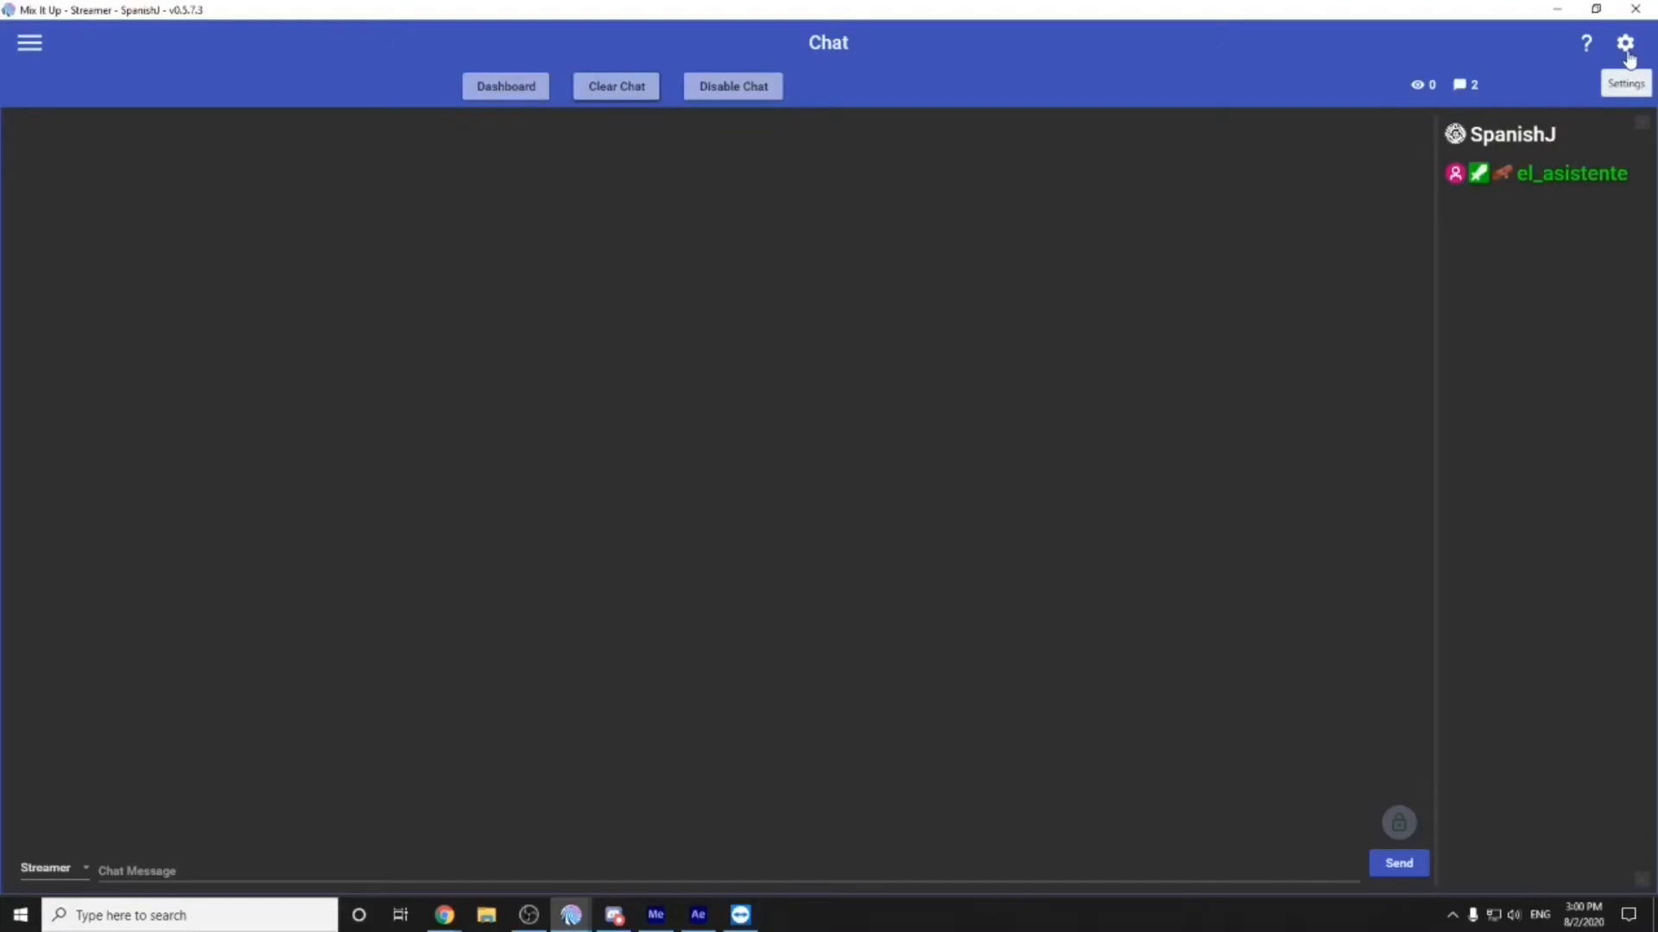
# Show the Overlays section of Settings listing the five overlay endpoints
pyautogui.click(1626, 43)
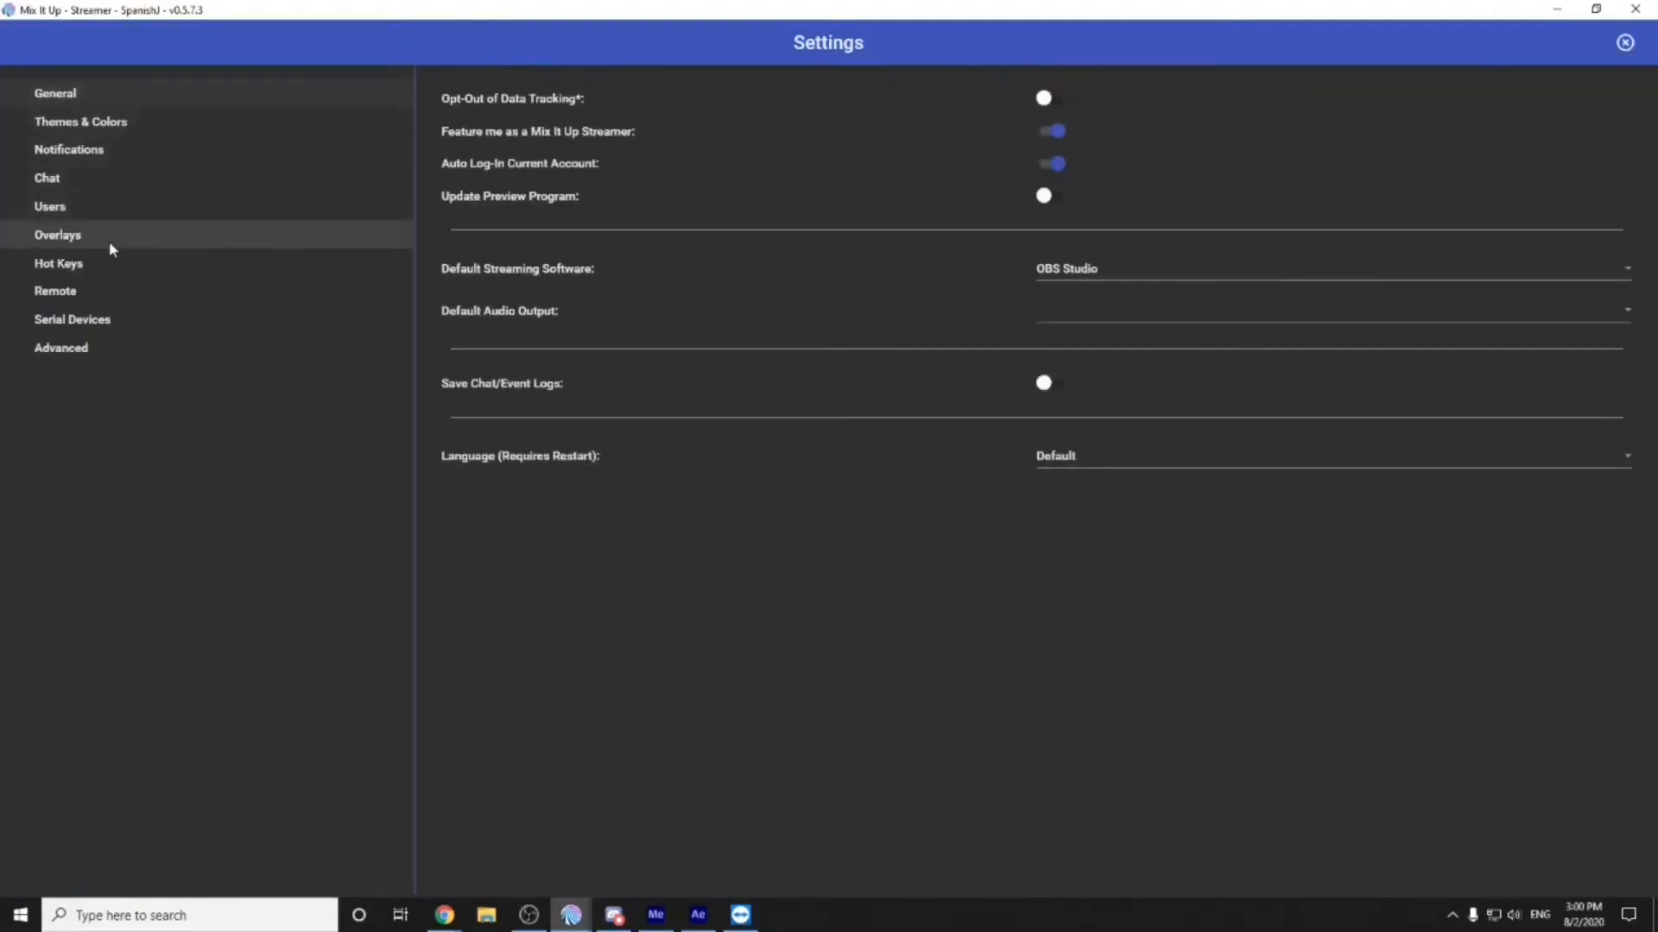
pyautogui.click(57, 234)
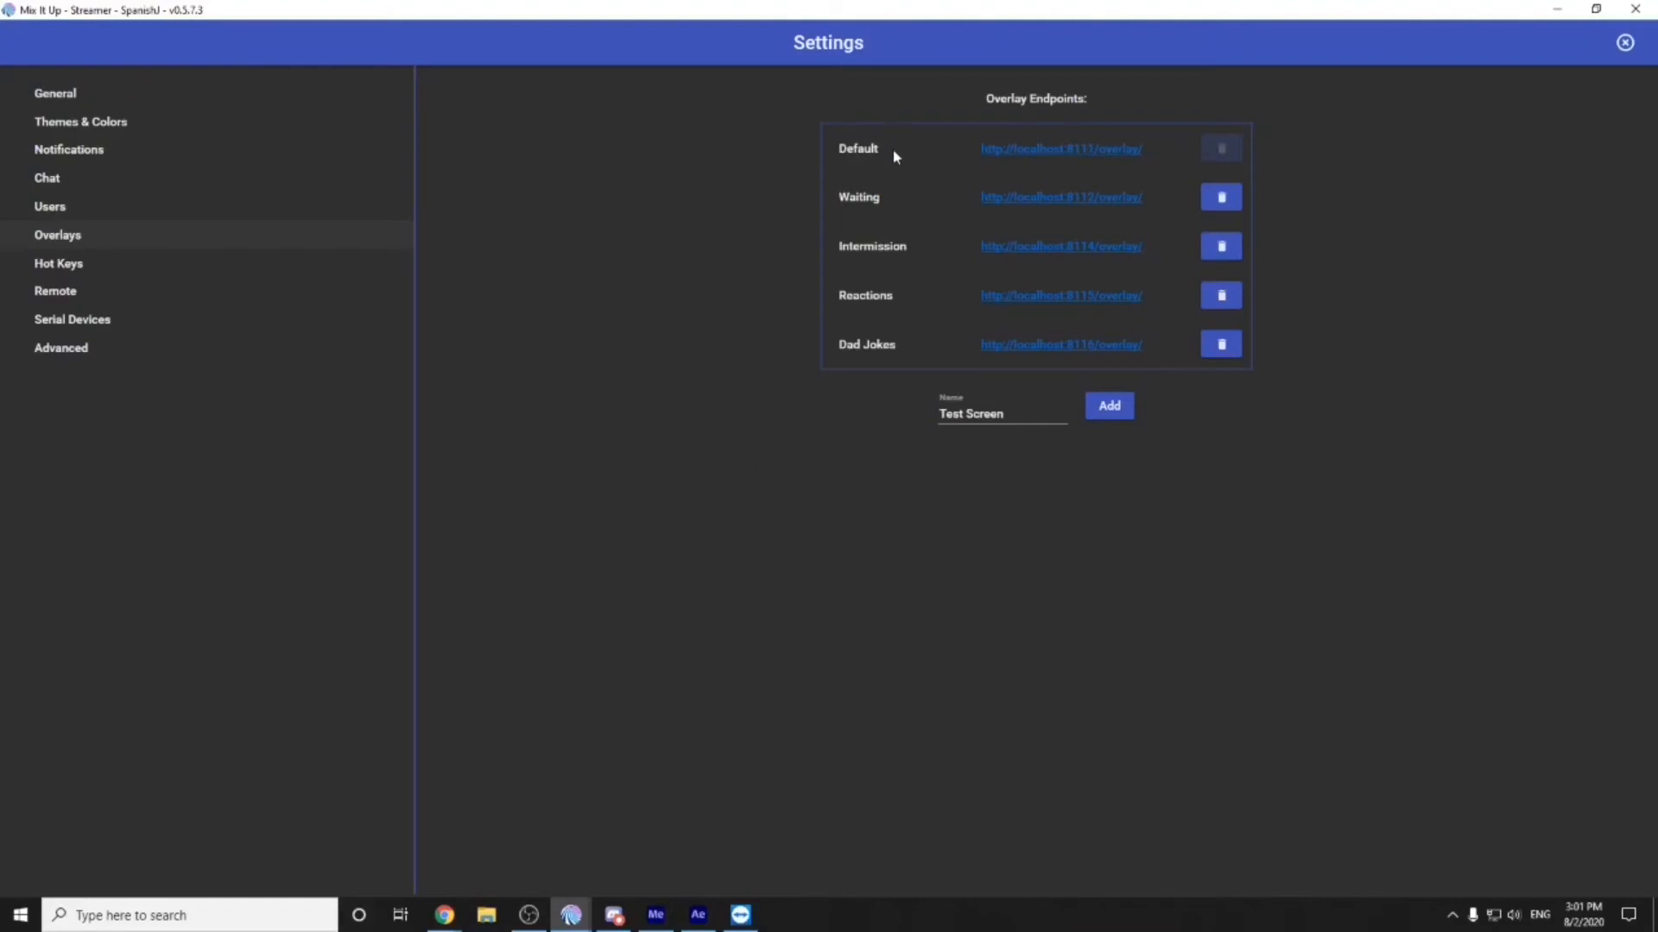
pyautogui.moveTo(907, 195)
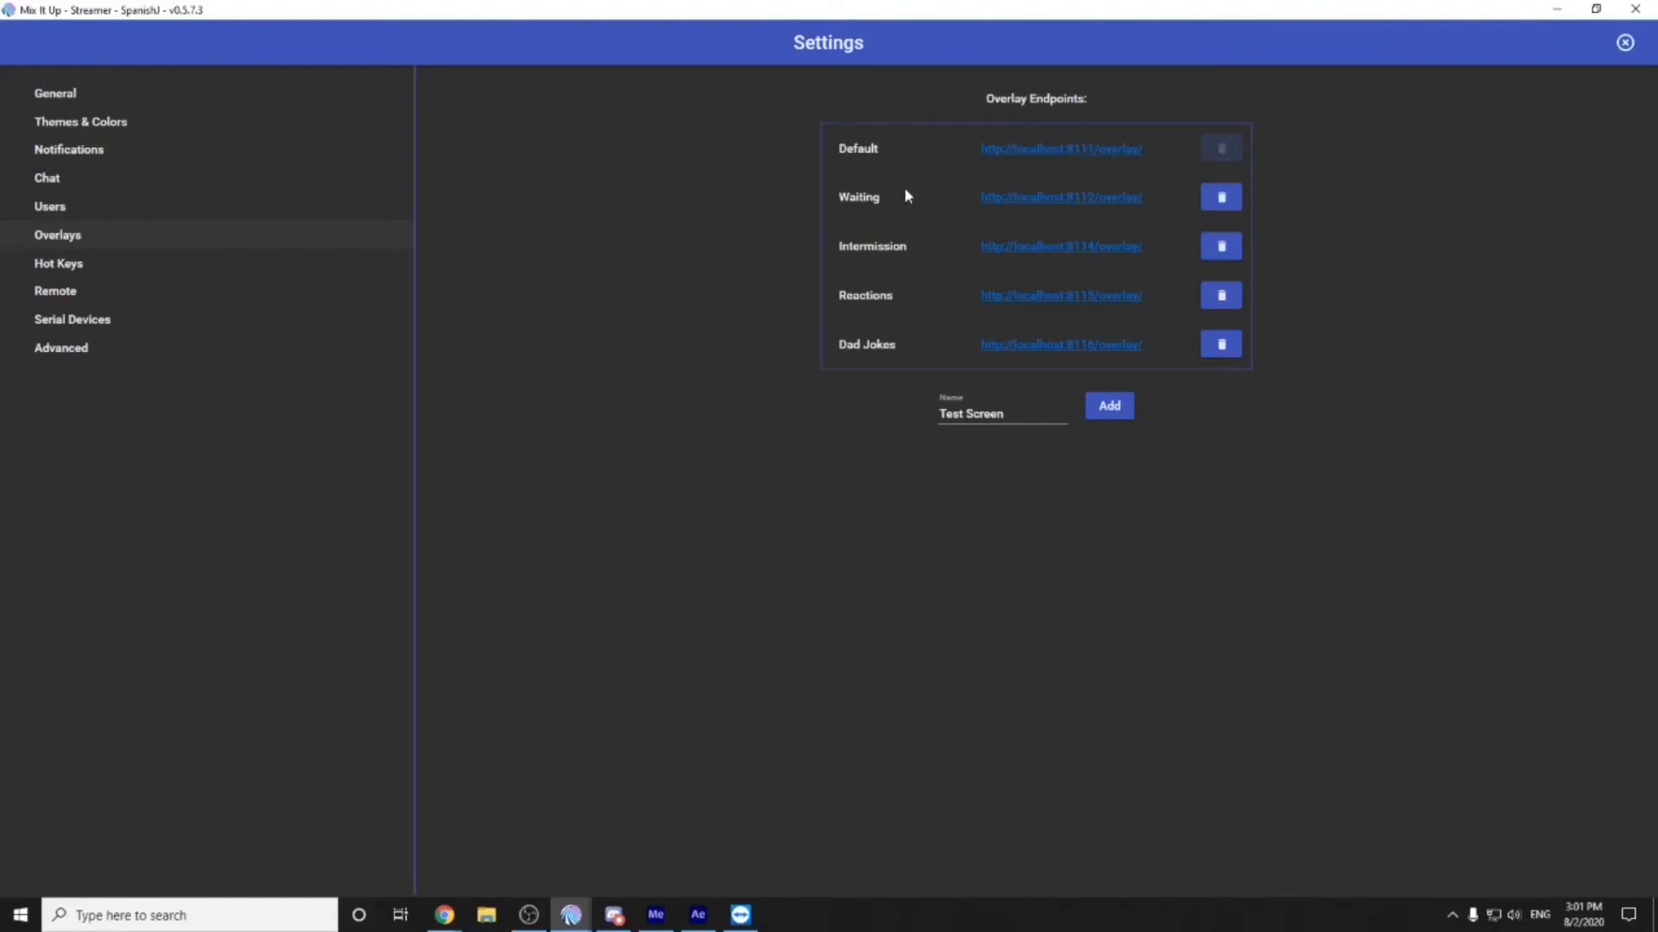